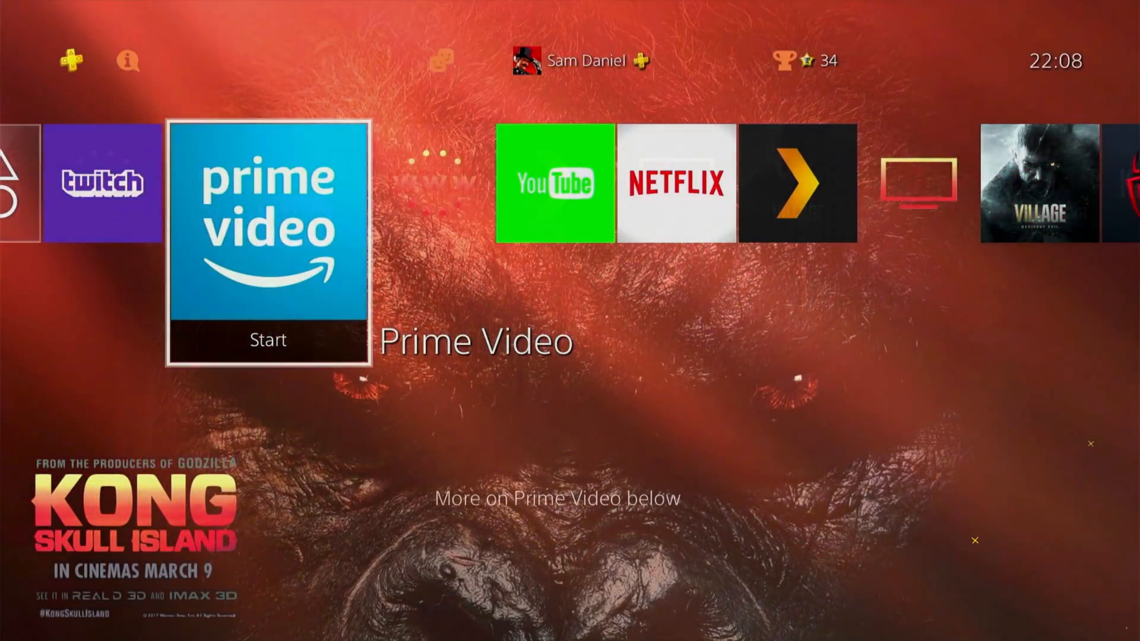
# Step: Scroll right along the home screen app row from Prime Video to the Netflix tile
pyautogui.hscroll(3)
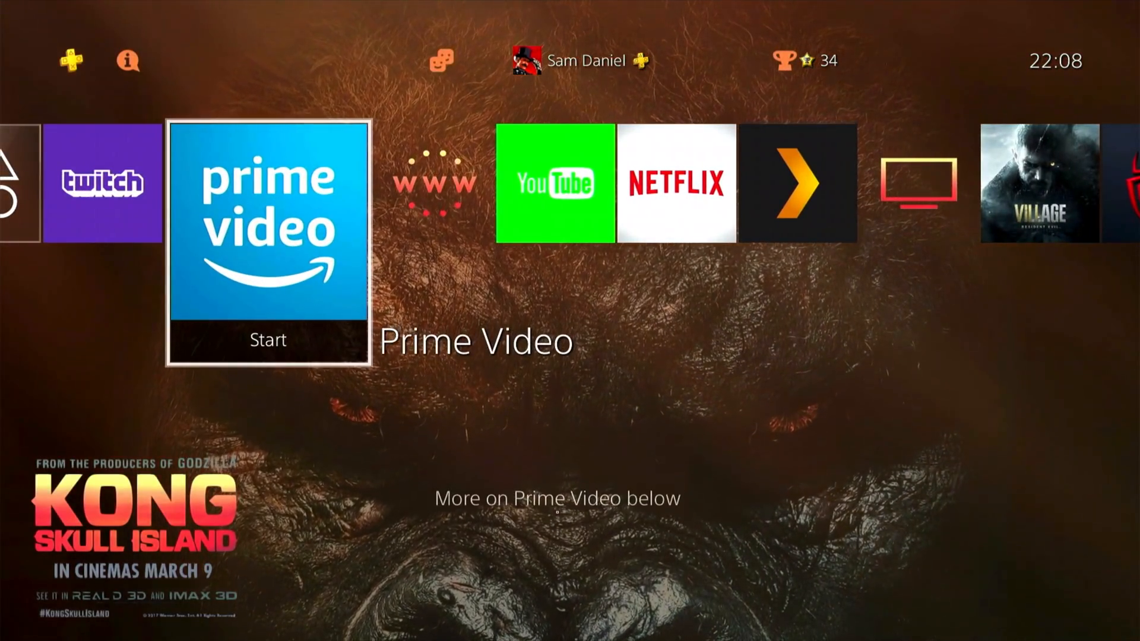
pyautogui.hscroll(3)
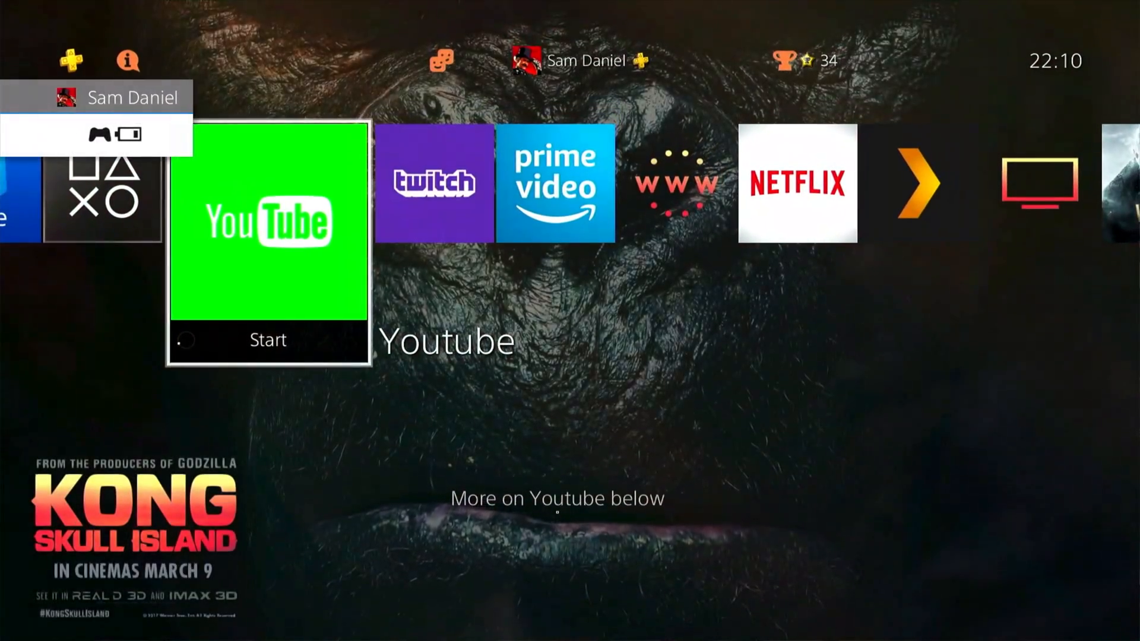
pyautogui.hscroll(3)
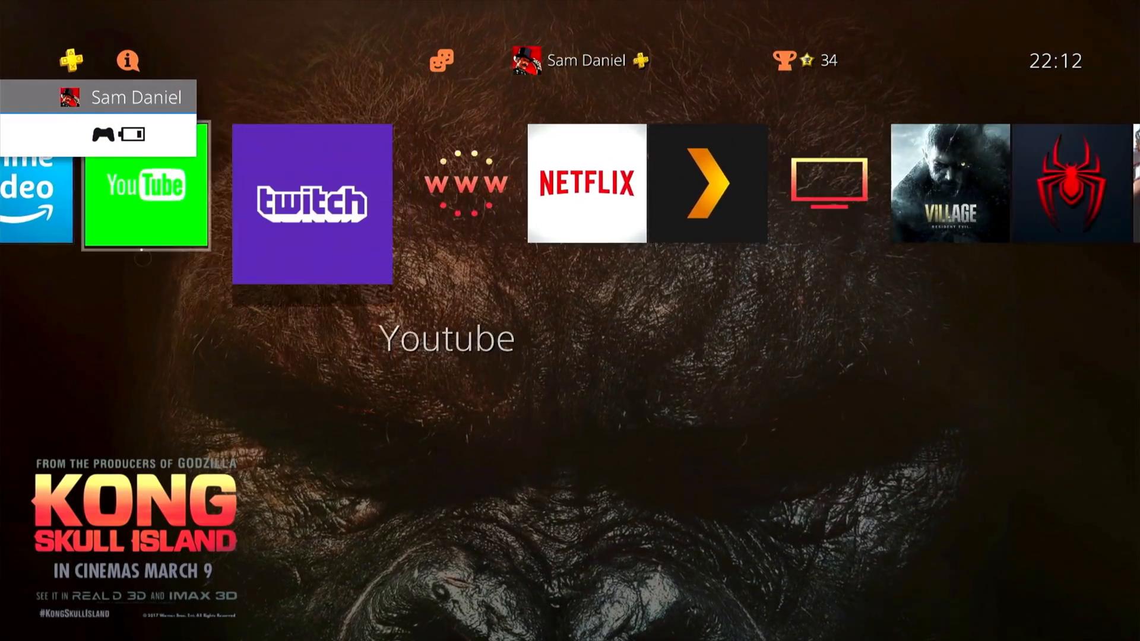
pyautogui.hscroll(3)
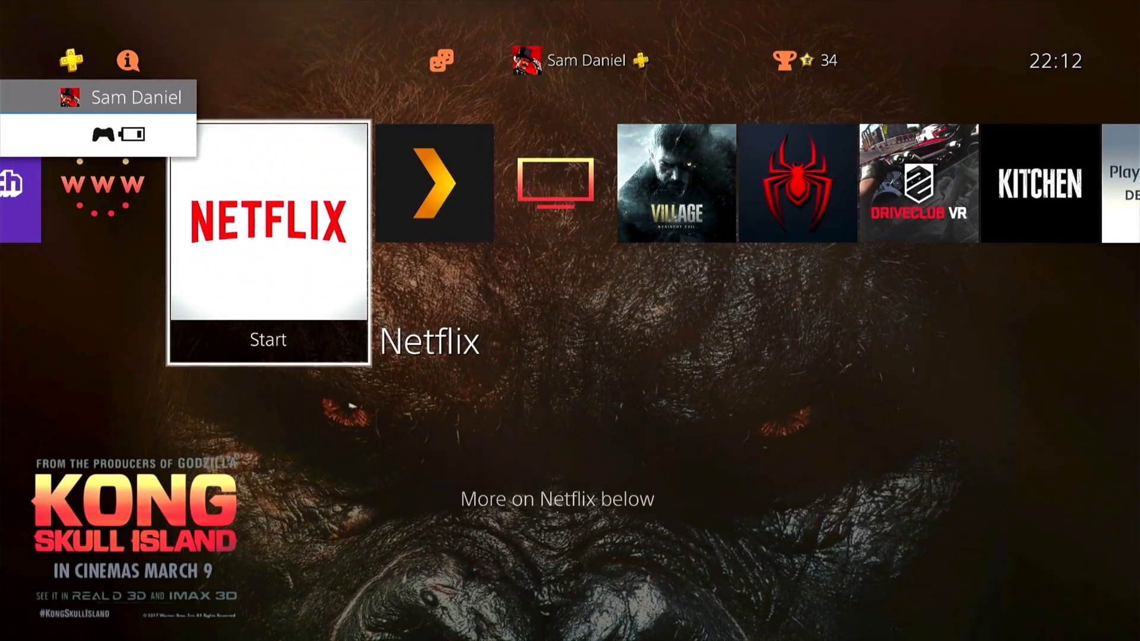
pyautogui.click(268, 223)
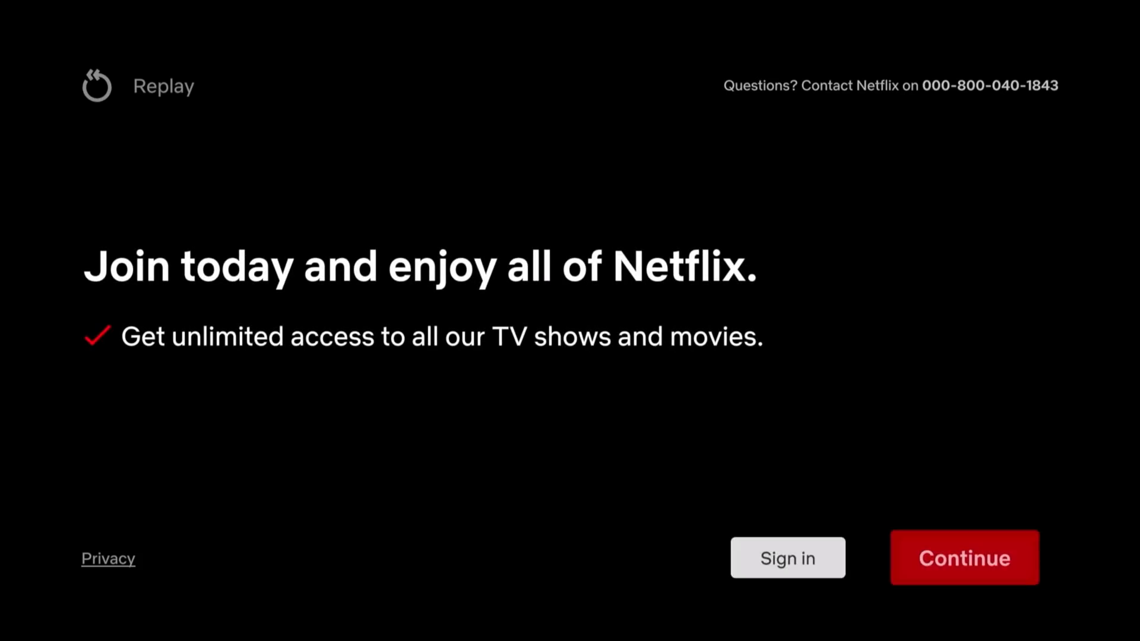
pyautogui.click(963, 557)
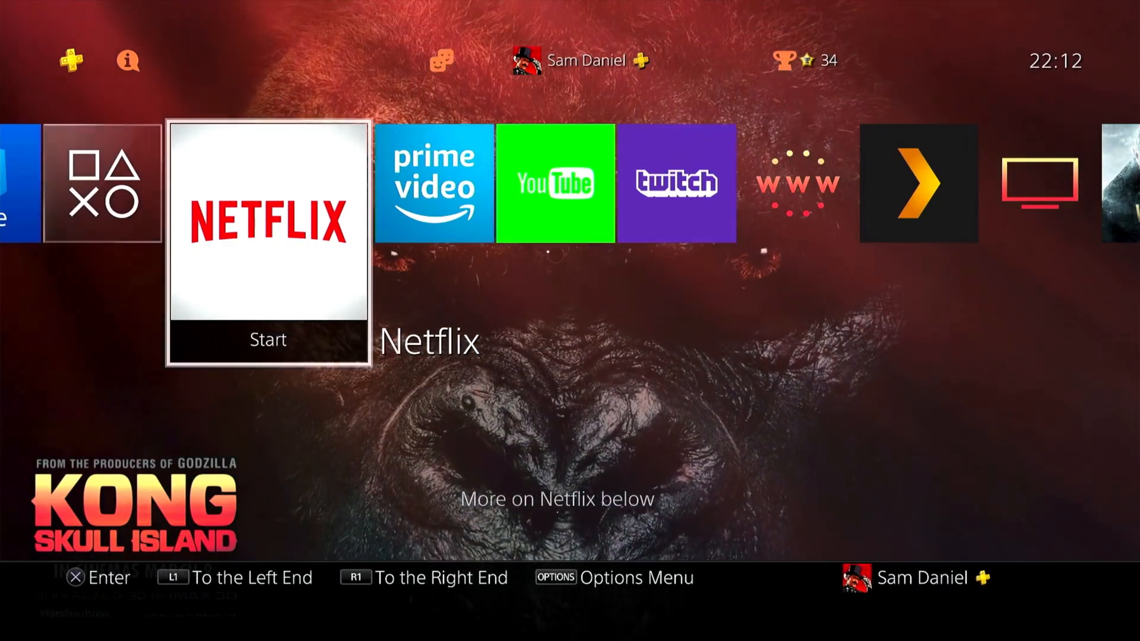
pyautogui.hscroll(3)
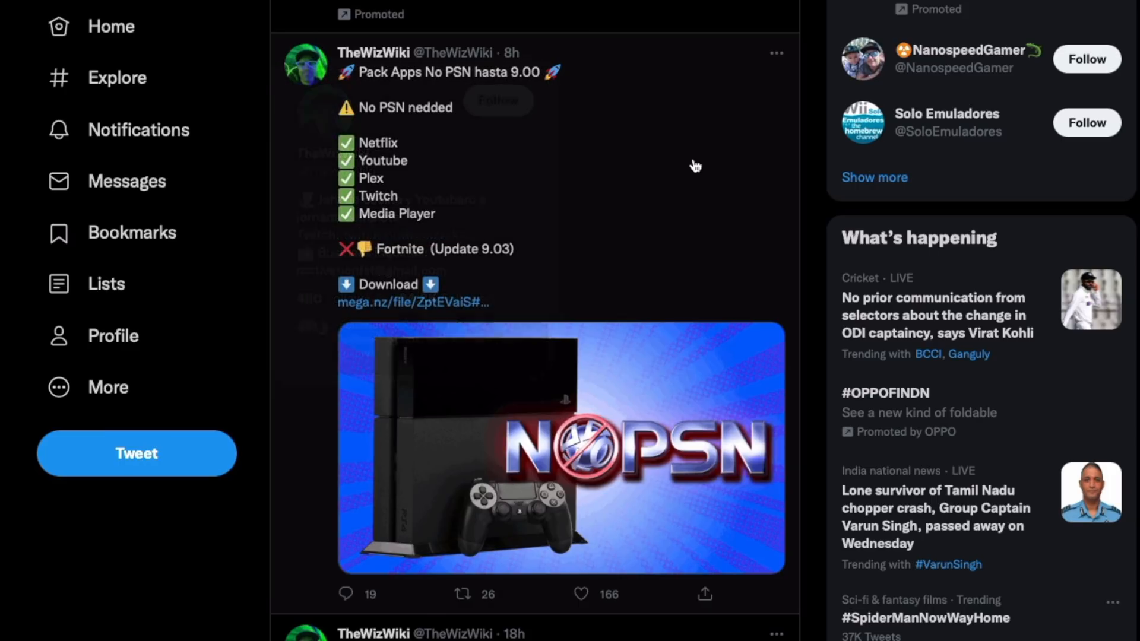
pyautogui.moveTo(533, 87)
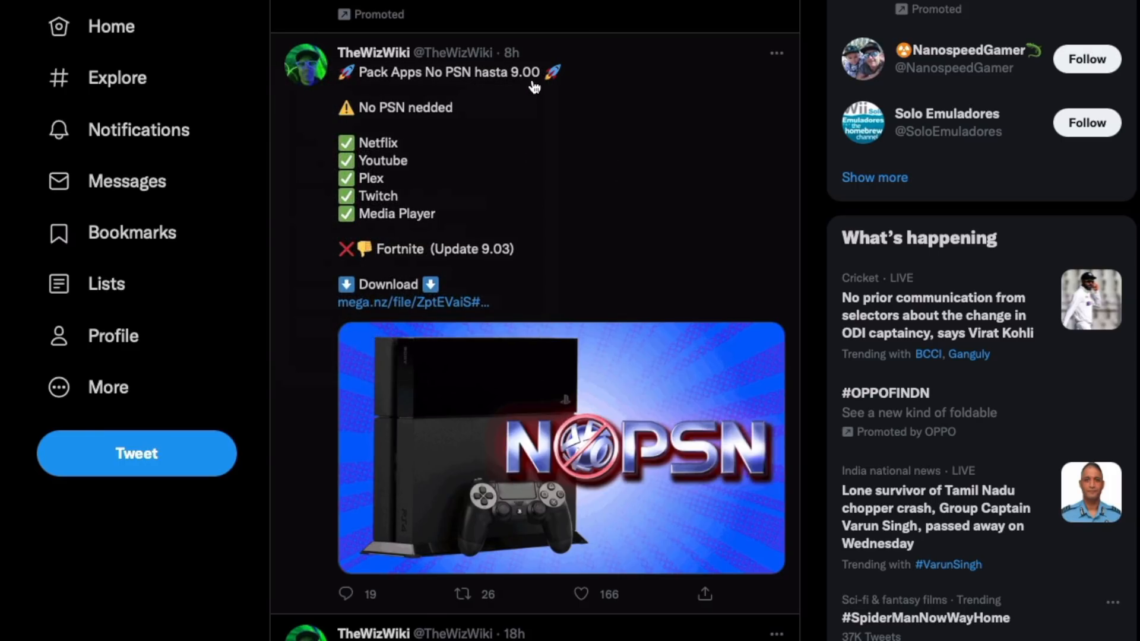
pyautogui.moveTo(413, 137)
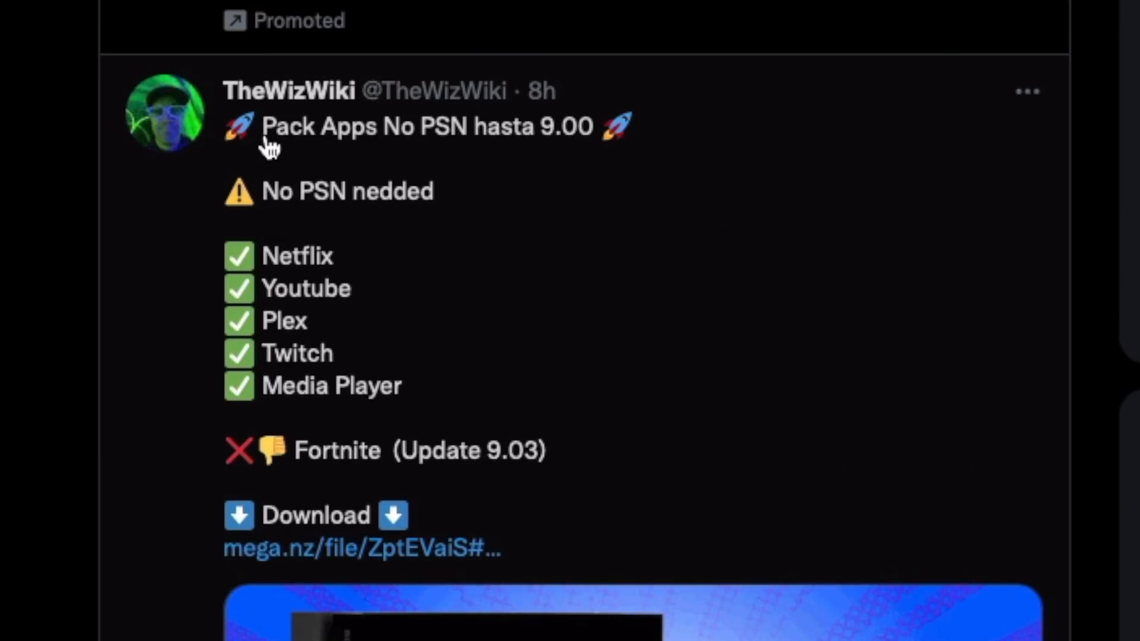
pyautogui.moveTo(391, 297)
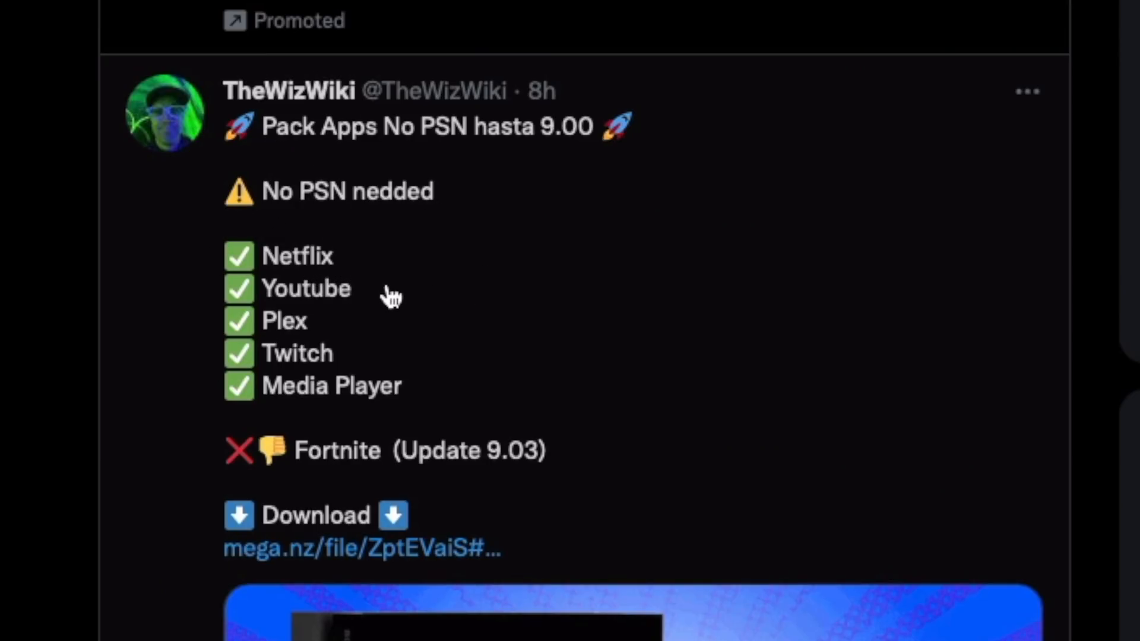
pyautogui.moveTo(459, 389)
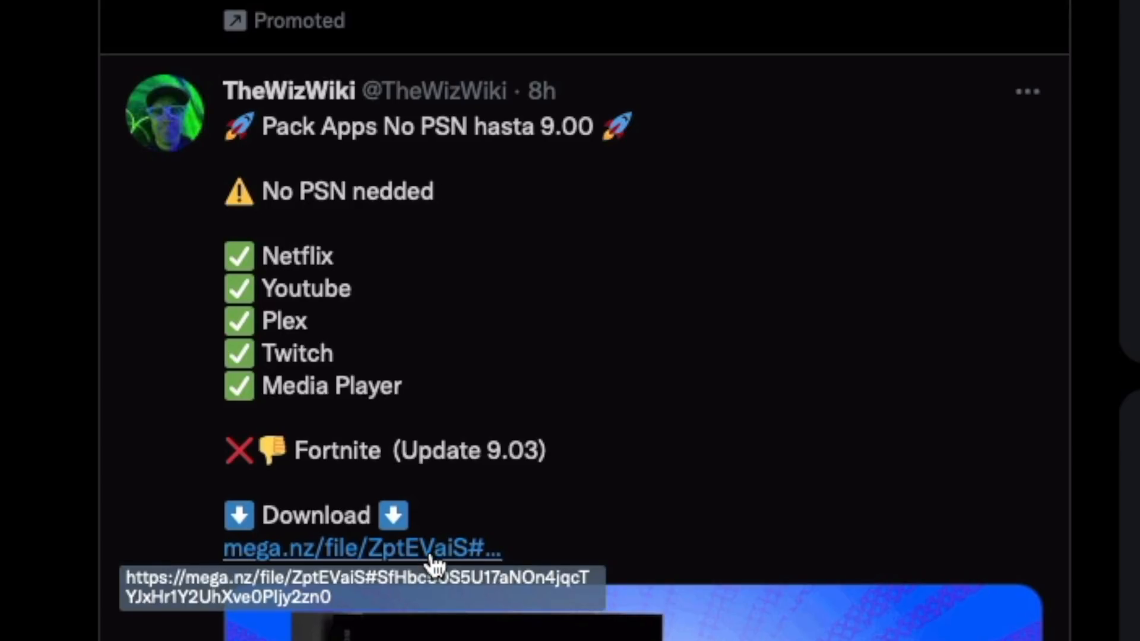
# Step: Follow the download link in the Pack Apps No PSN 9.00 tweet
pyautogui.click(362, 548)
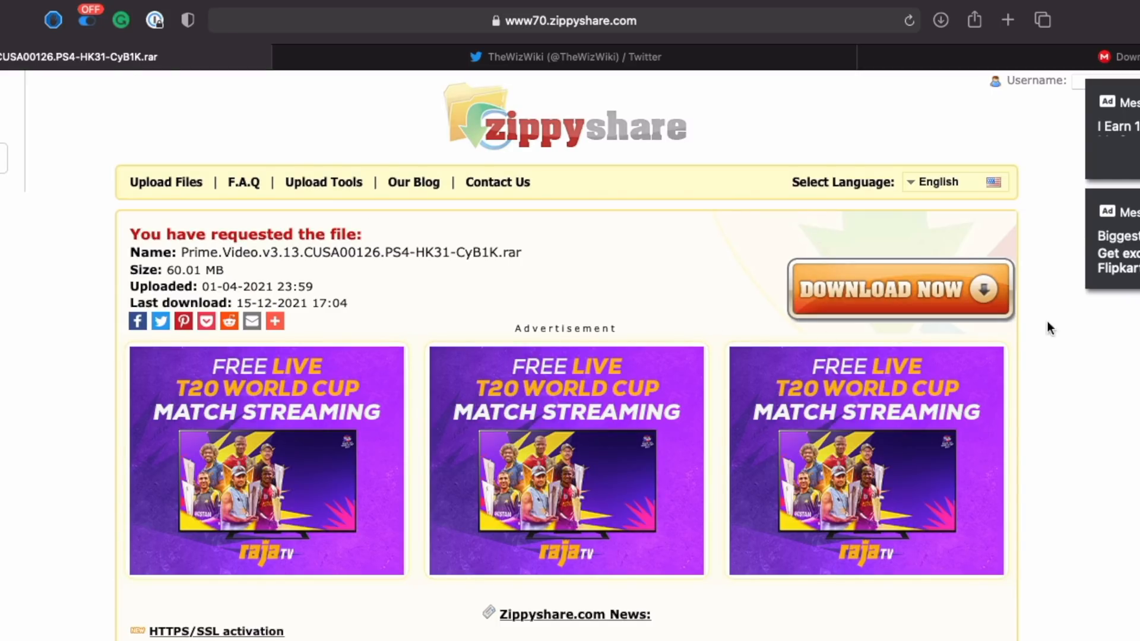
pyautogui.moveTo(182, 251)
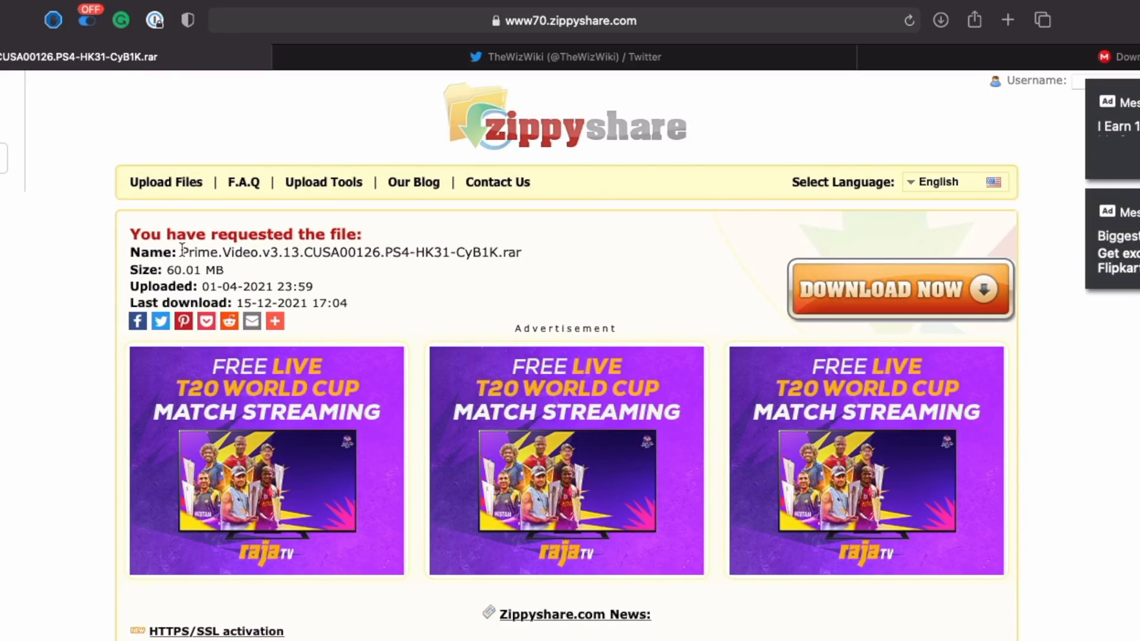
pyautogui.moveTo(206, 259)
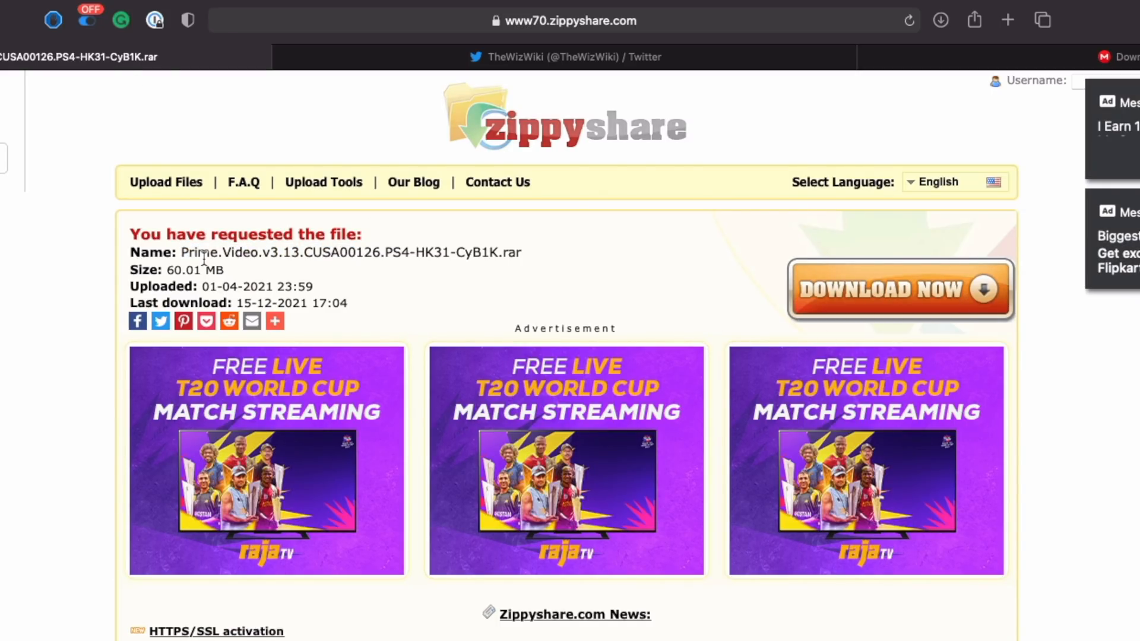
# Step: Request the download of the 60.01 MB Prime Video v3.13 PS4 archive
pyautogui.click(567, 20)
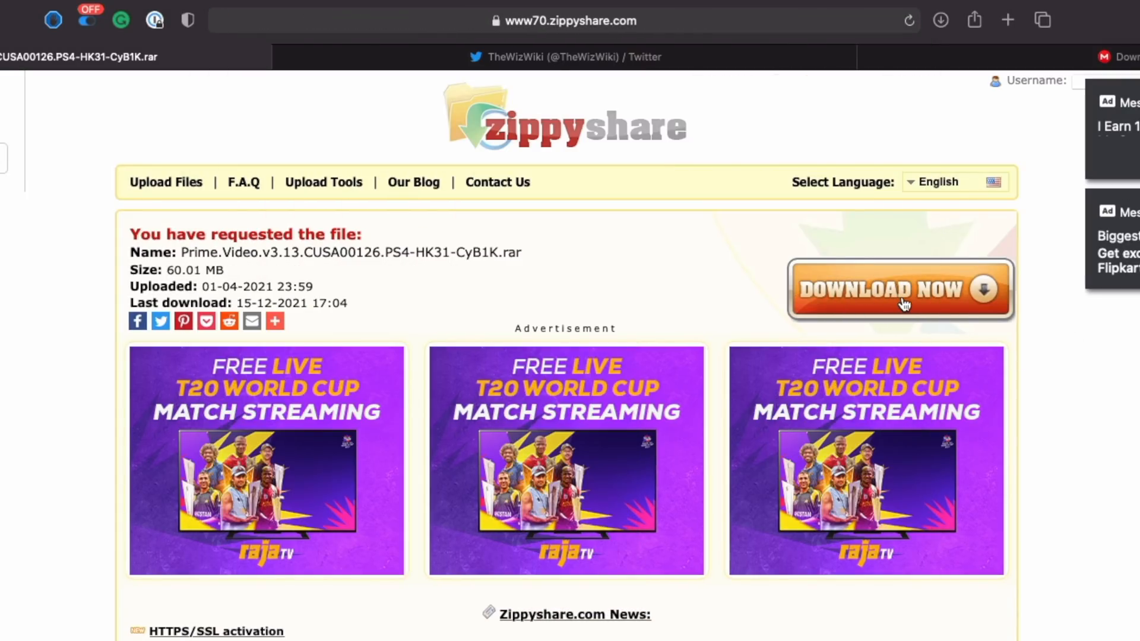
pyautogui.moveTo(190, 256)
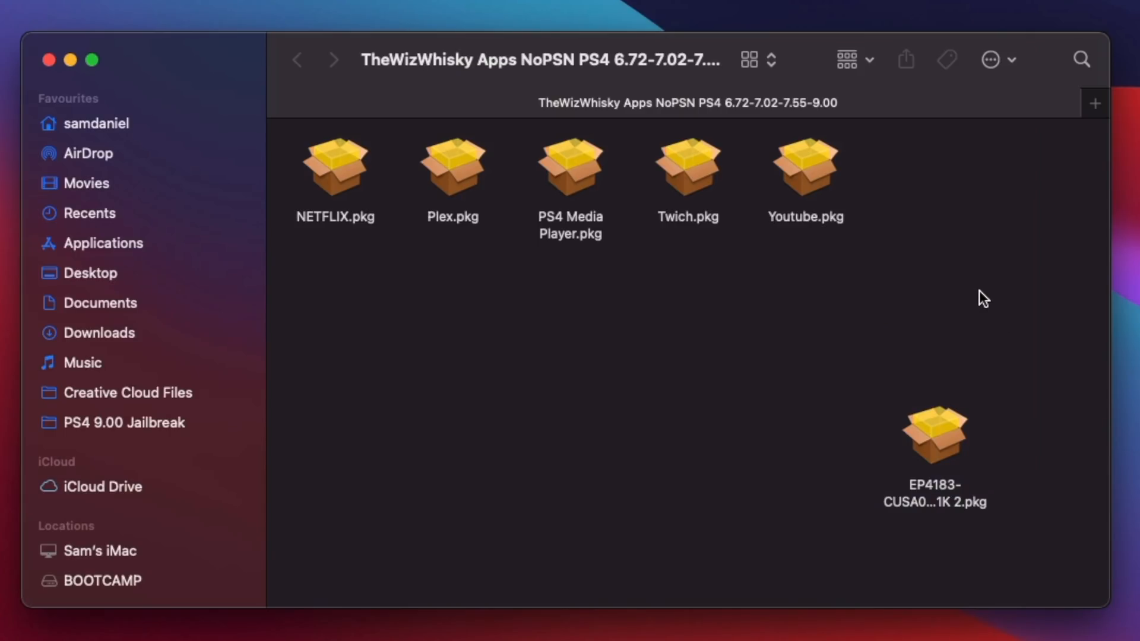
pyautogui.moveTo(890, 266)
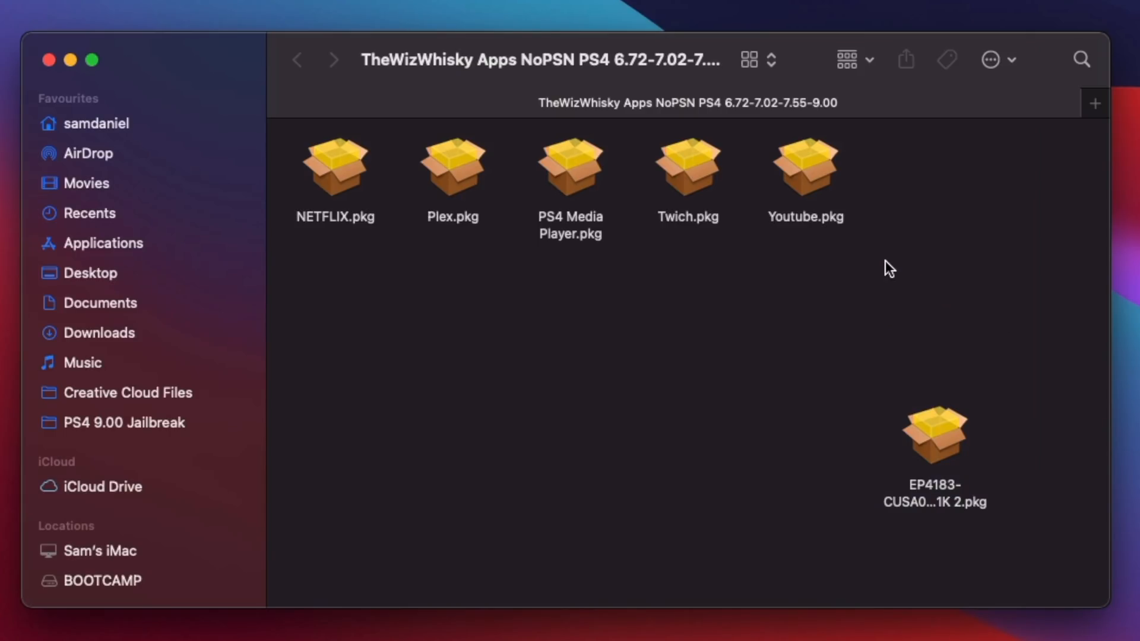
pyautogui.moveTo(351, 228)
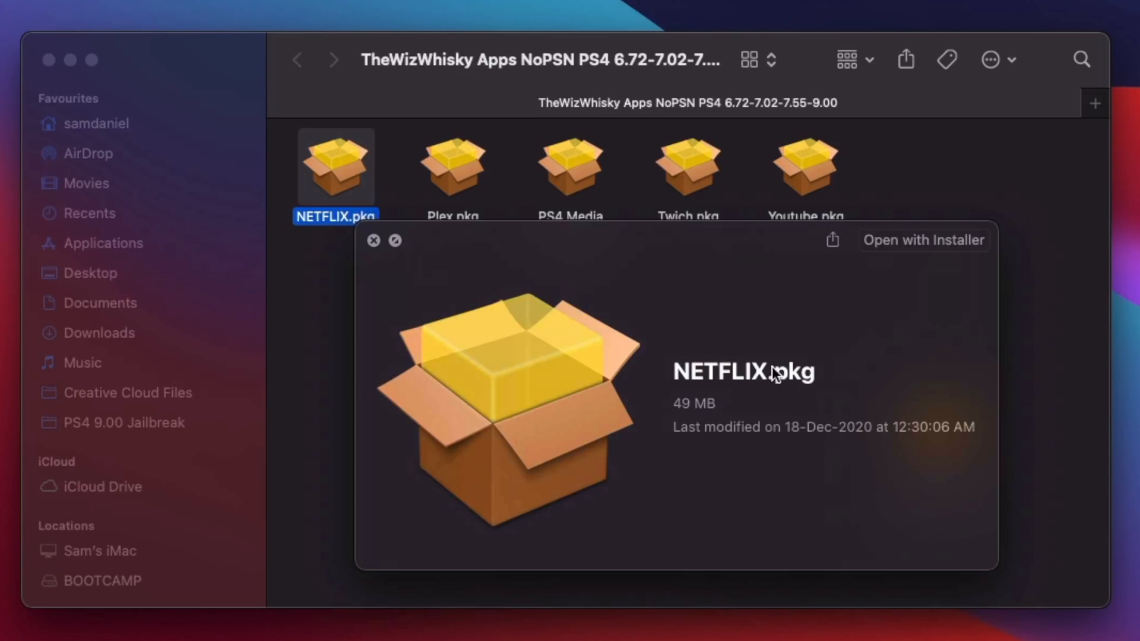
pyautogui.click(373, 240)
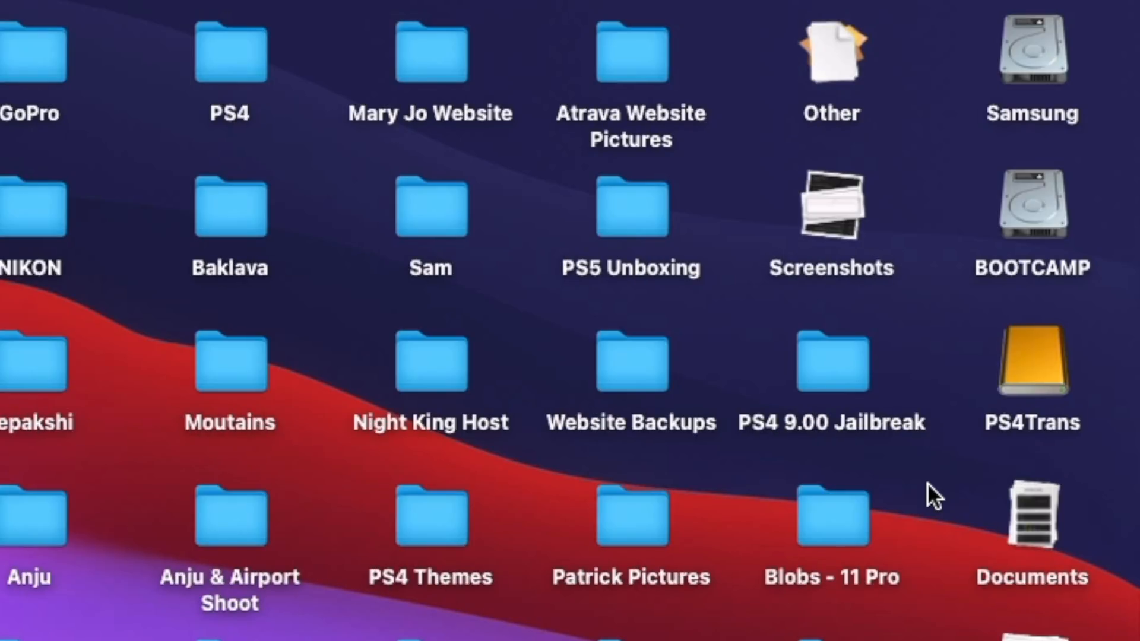
pyautogui.moveTo(1055, 440)
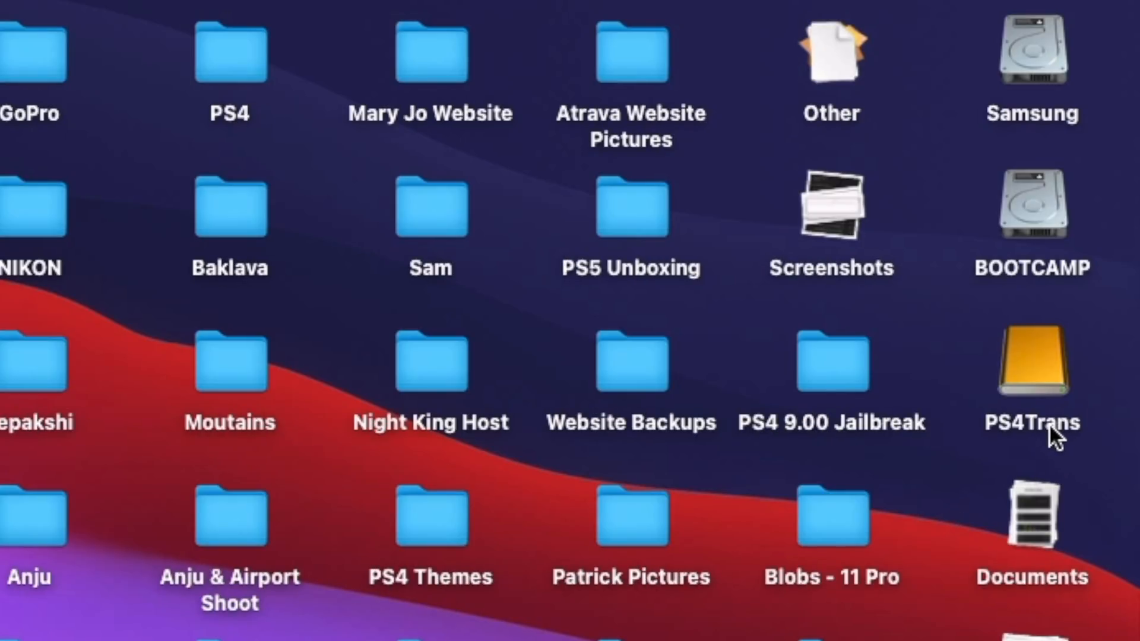
pyautogui.moveTo(1050, 388)
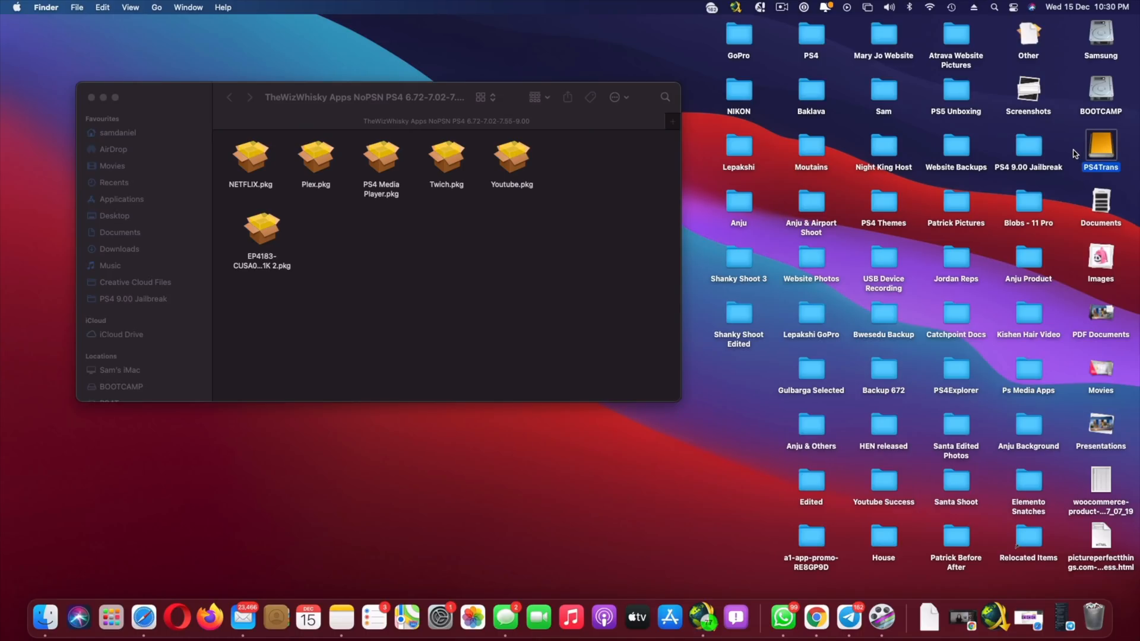
pyautogui.moveTo(1100, 155)
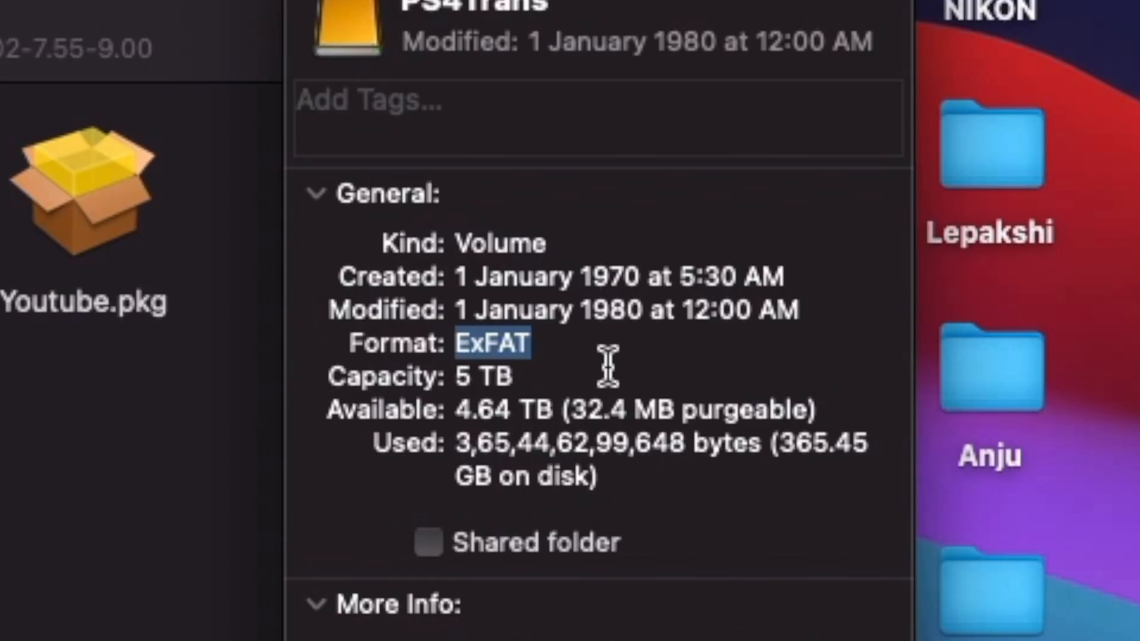
pyautogui.moveTo(578, 349)
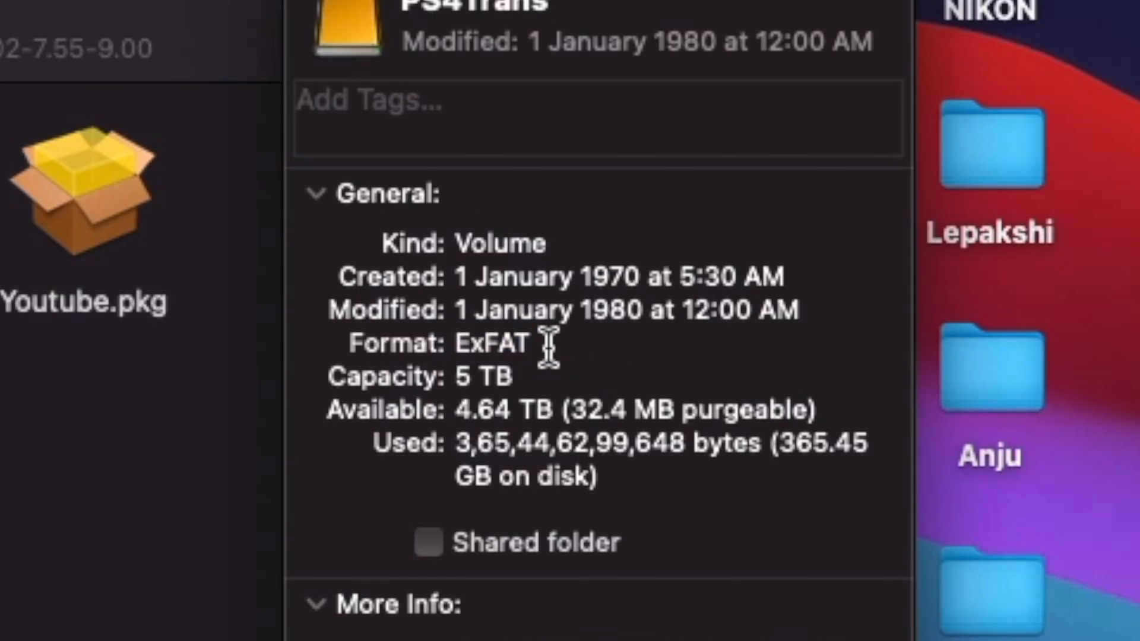
# Step: Confirm PS4Trans is ExFAT with 4.64 TB free, then open the drive
pyautogui.doubleClick(492, 344)
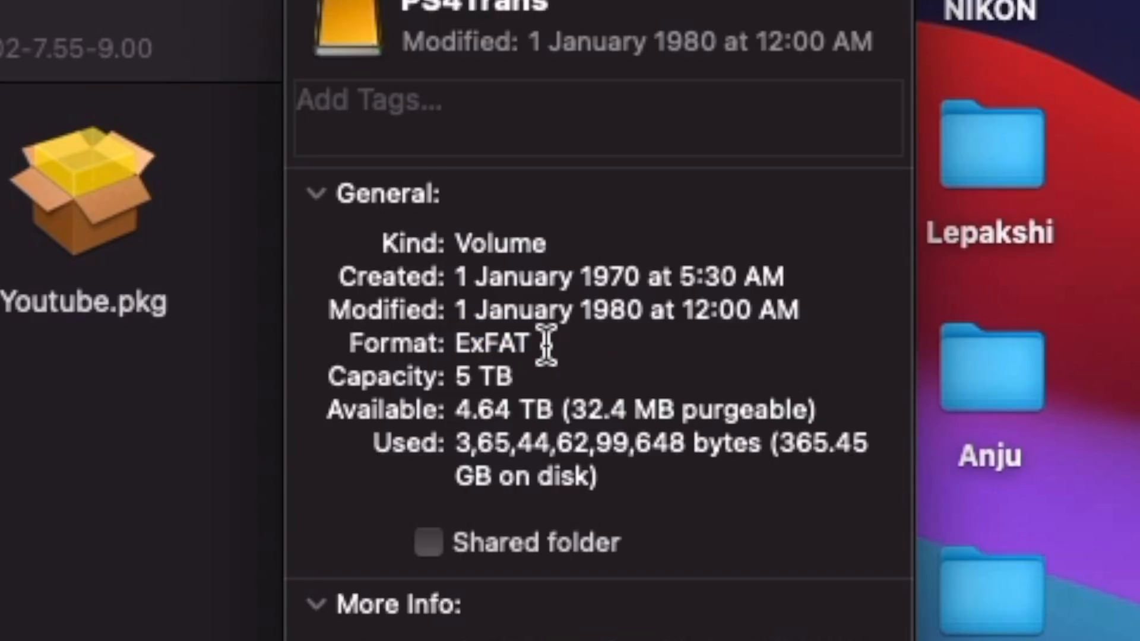
pyautogui.moveTo(607, 349)
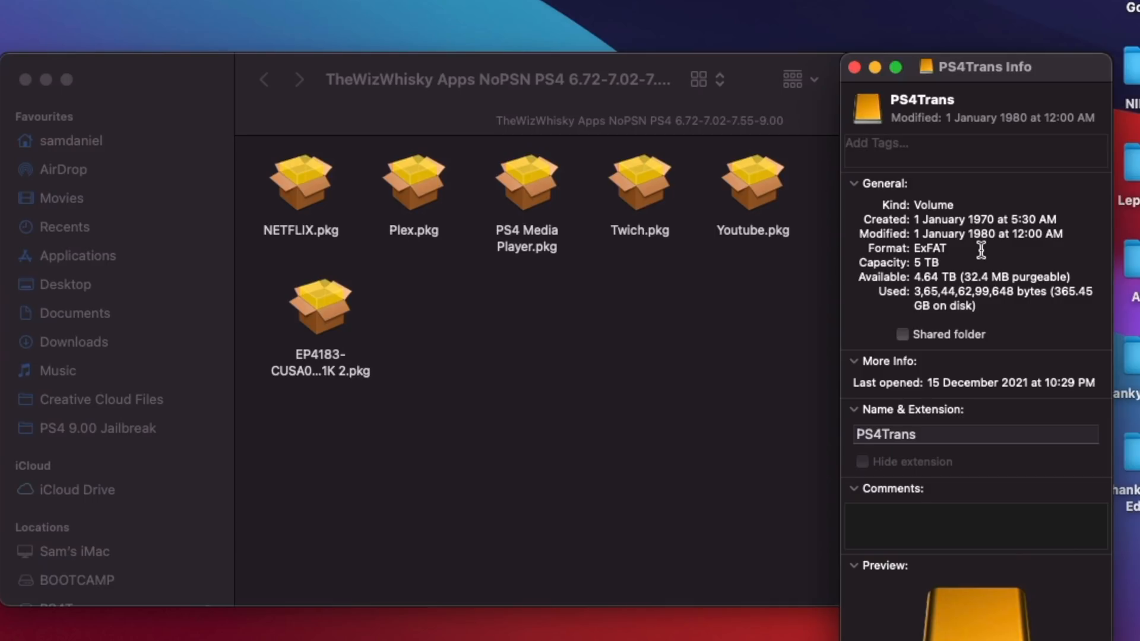
pyautogui.doubleClick(929, 249)
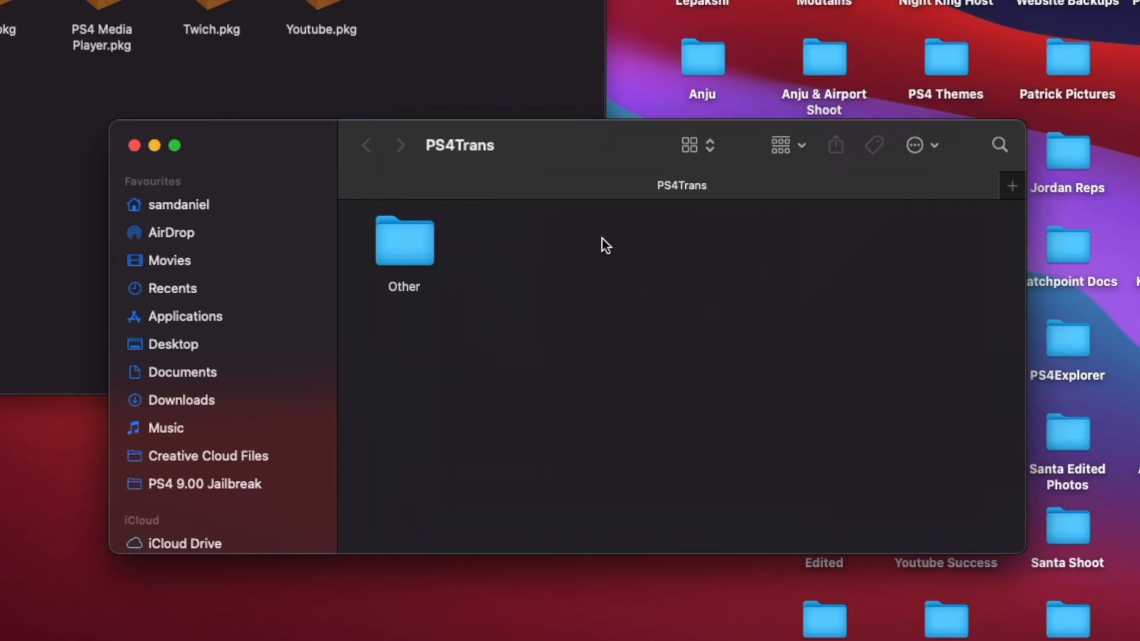
pyautogui.moveTo(607, 247)
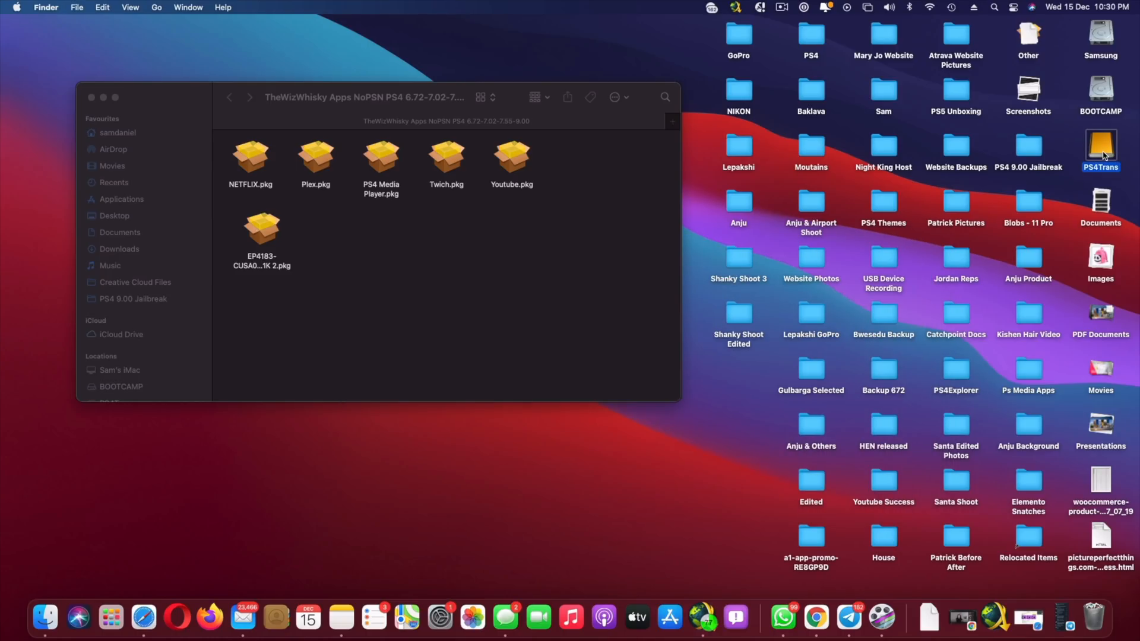
# Step: Reopen PS4Trans and check that the six app packages sit beside the Other folder
pyautogui.doubleClick(1100, 144)
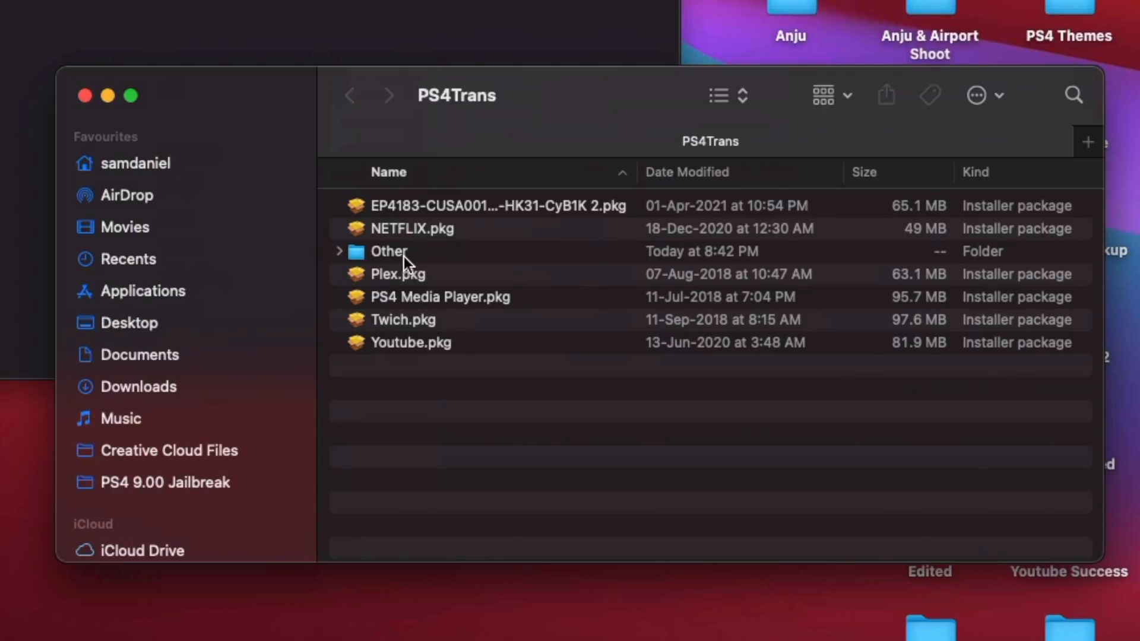
pyautogui.click(389, 250)
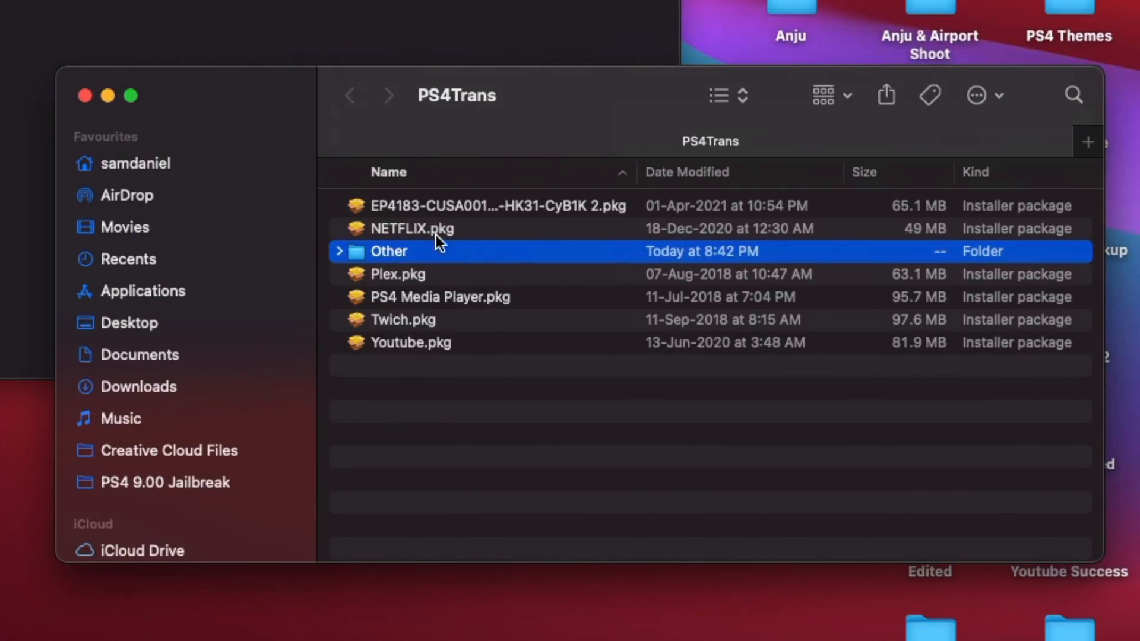
pyautogui.click(627, 443)
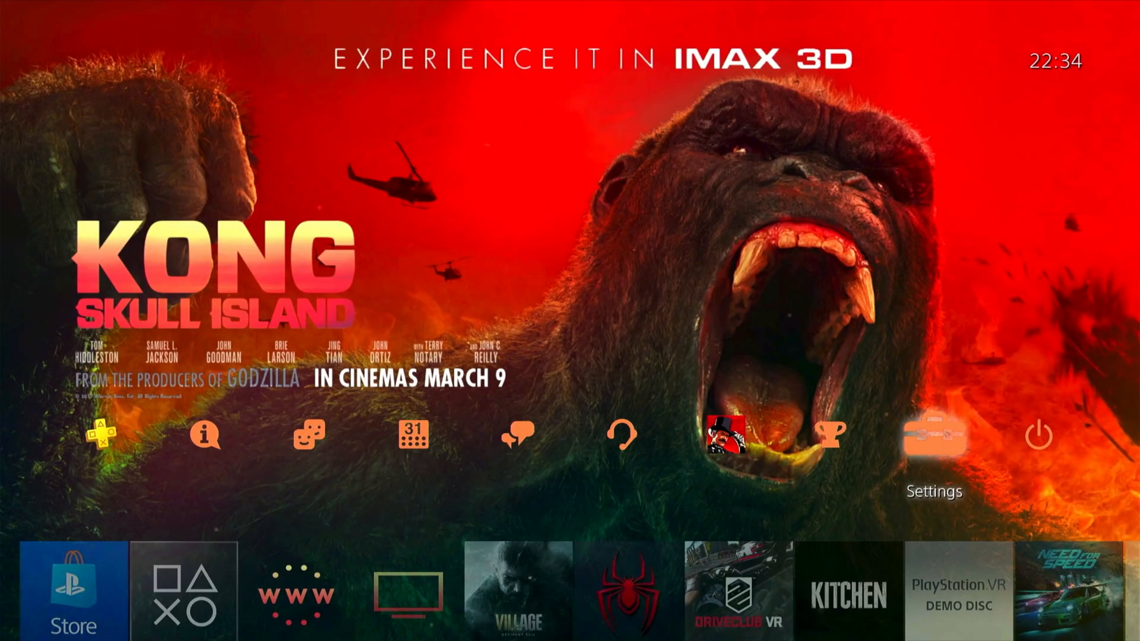
pyautogui.click(934, 434)
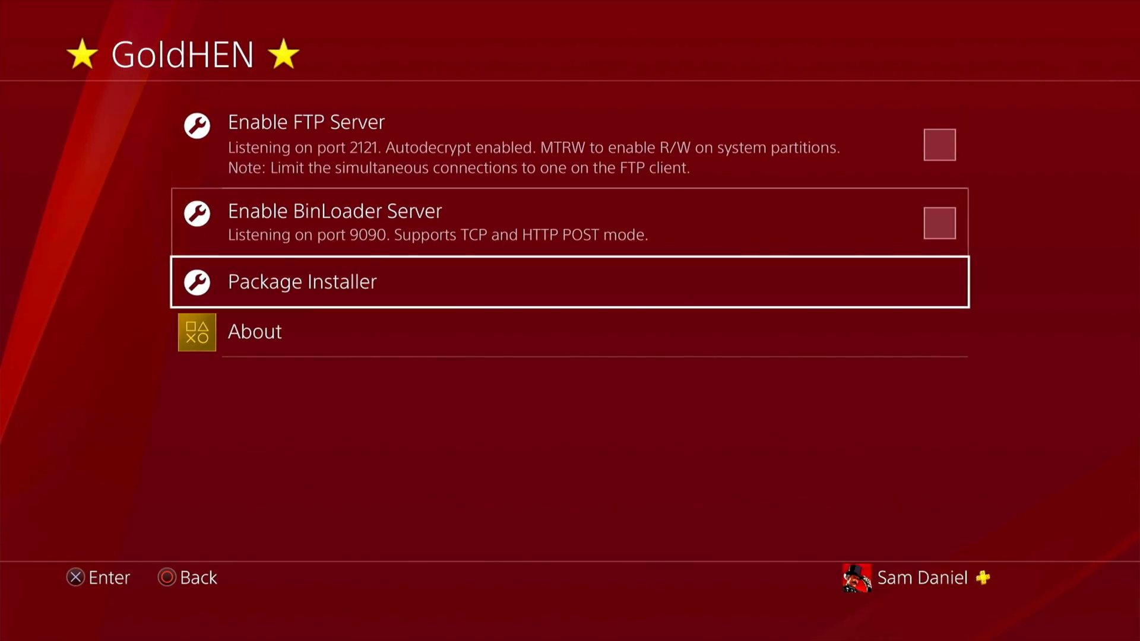
pyautogui.click(302, 282)
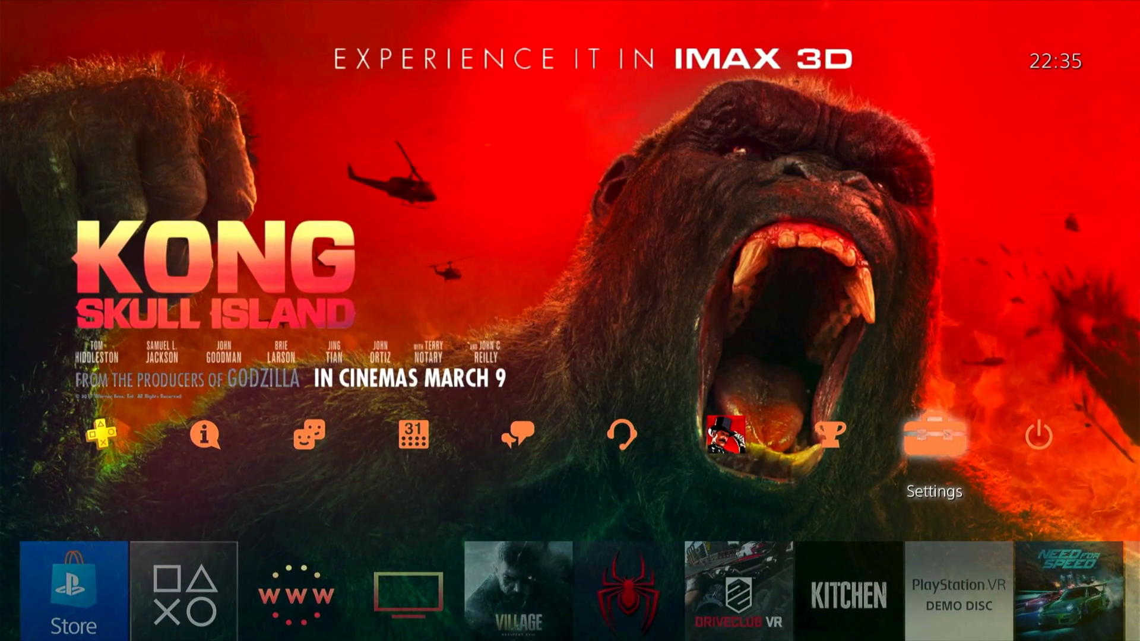
# Step: Go to Settings > GoldHEN > Package Installer
pyautogui.click(935, 434)
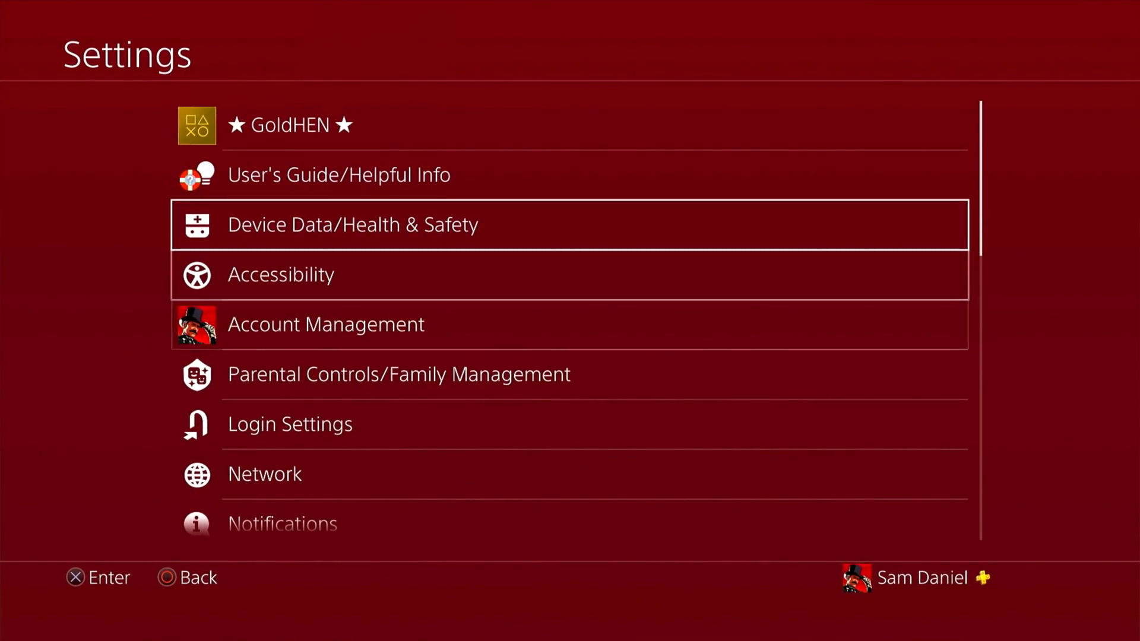
pyautogui.click(287, 124)
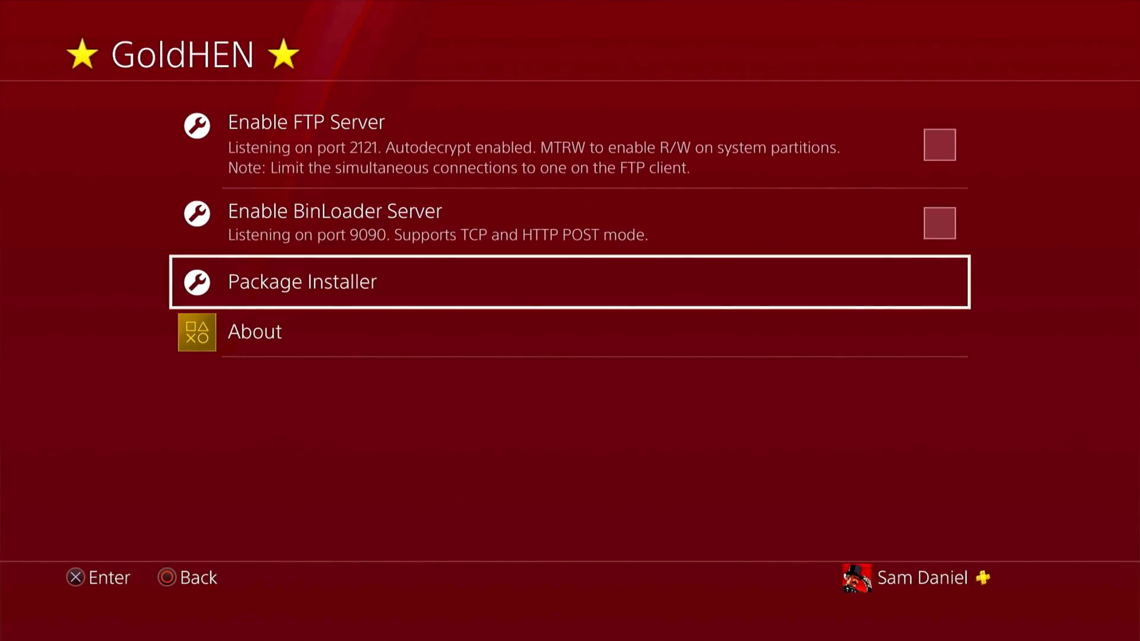
pyautogui.click(301, 281)
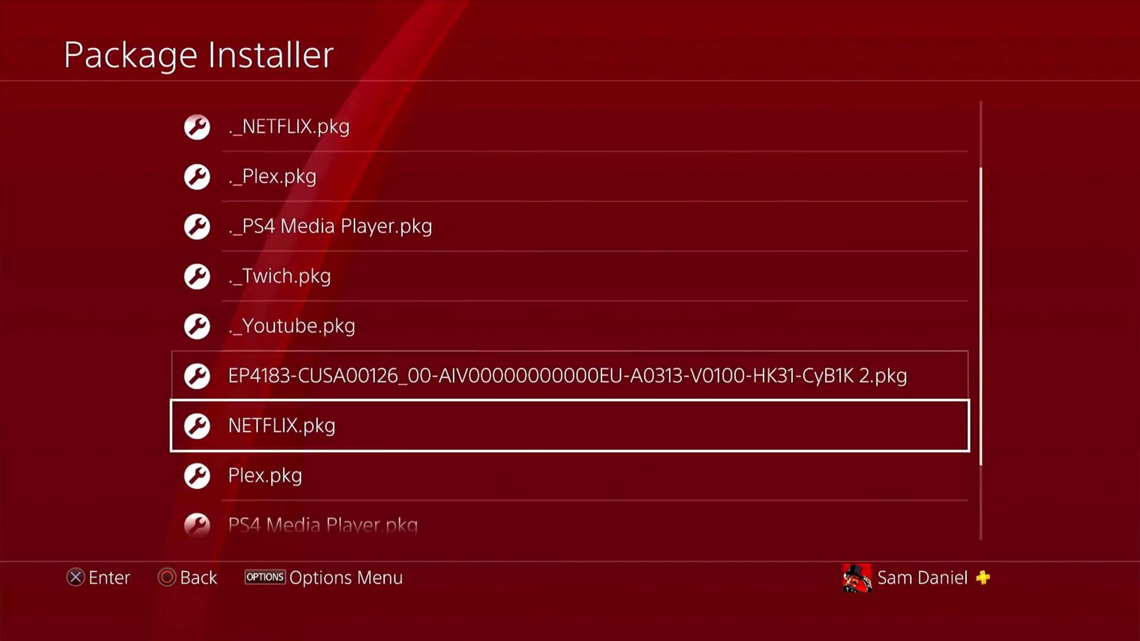
# Step: Scroll through the package list to Twich.pkg and Youtube.pkg
pyautogui.scroll(-3)
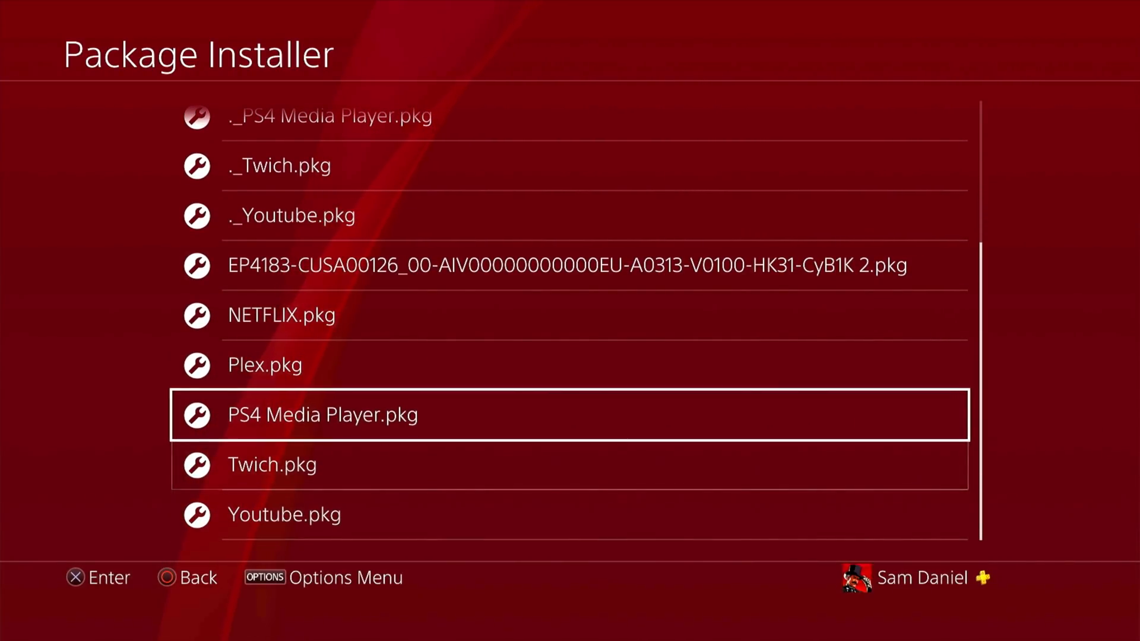
pyautogui.press('down')
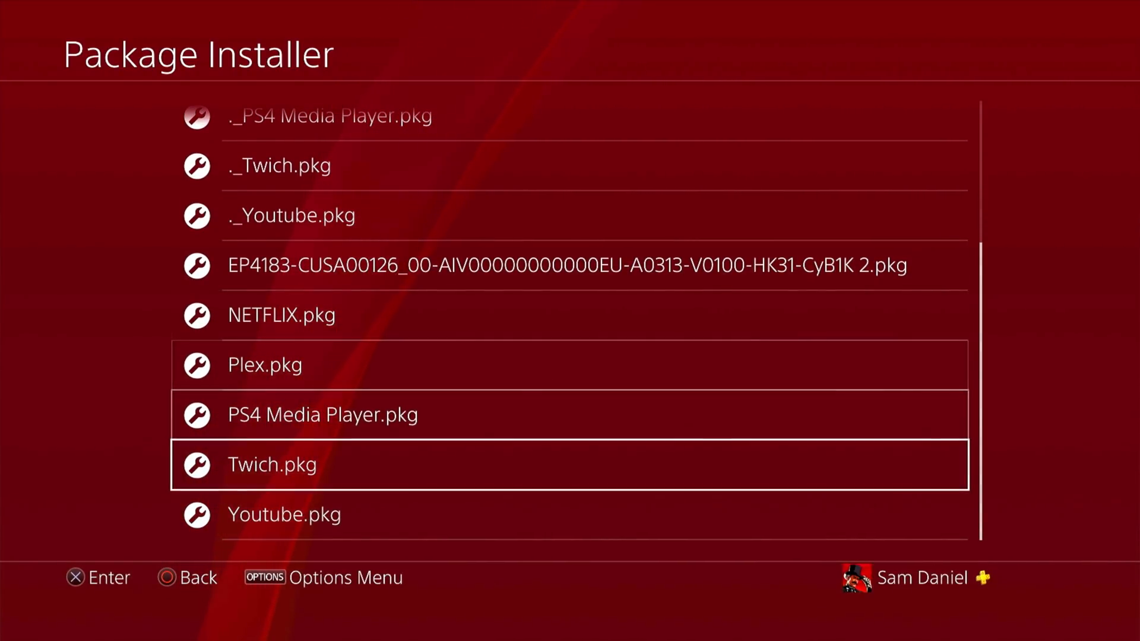
pyautogui.press('down')
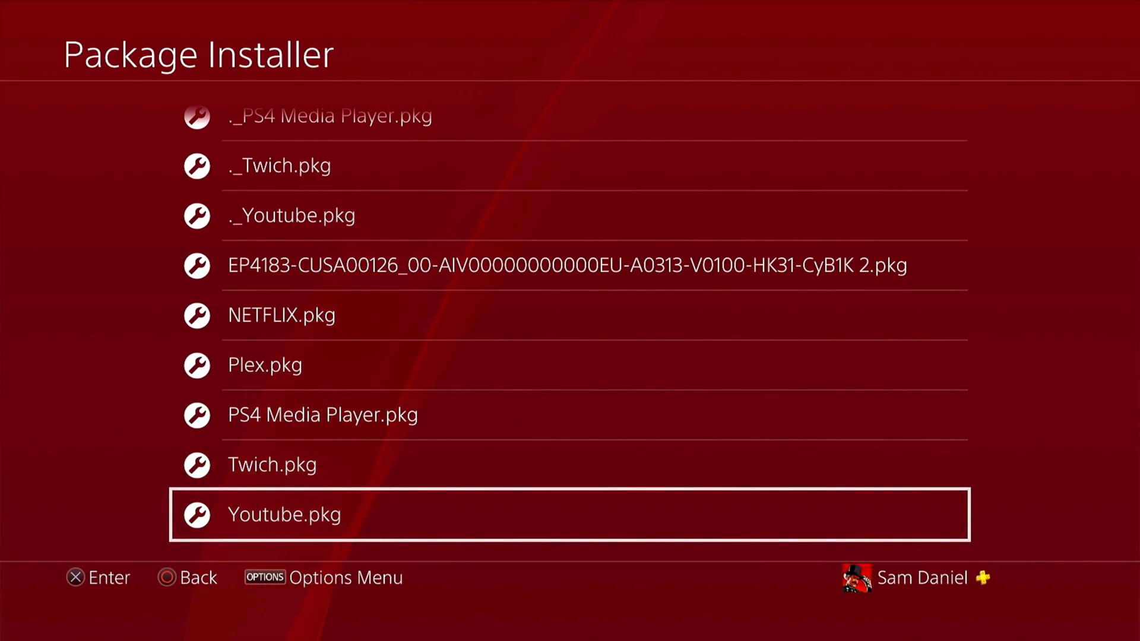
pyautogui.press('up')
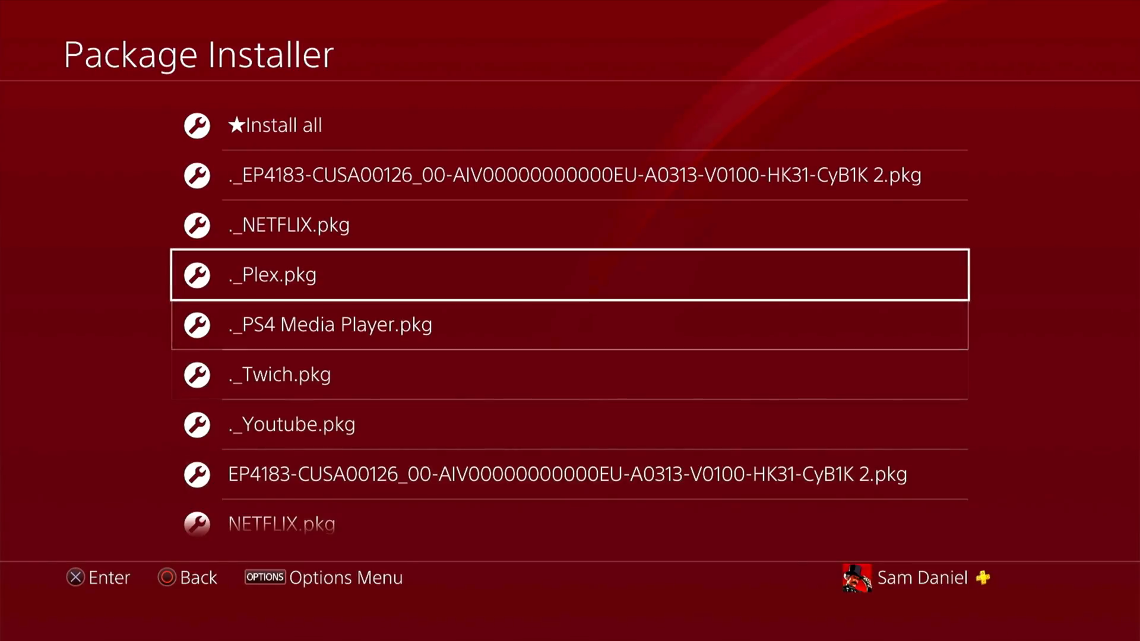
# Step: Install NETFLIX.pkg, Plex.pkg, PS4 Media Player.pkg and Youtube.pkg one by one from the installer list
pyautogui.press('Up')
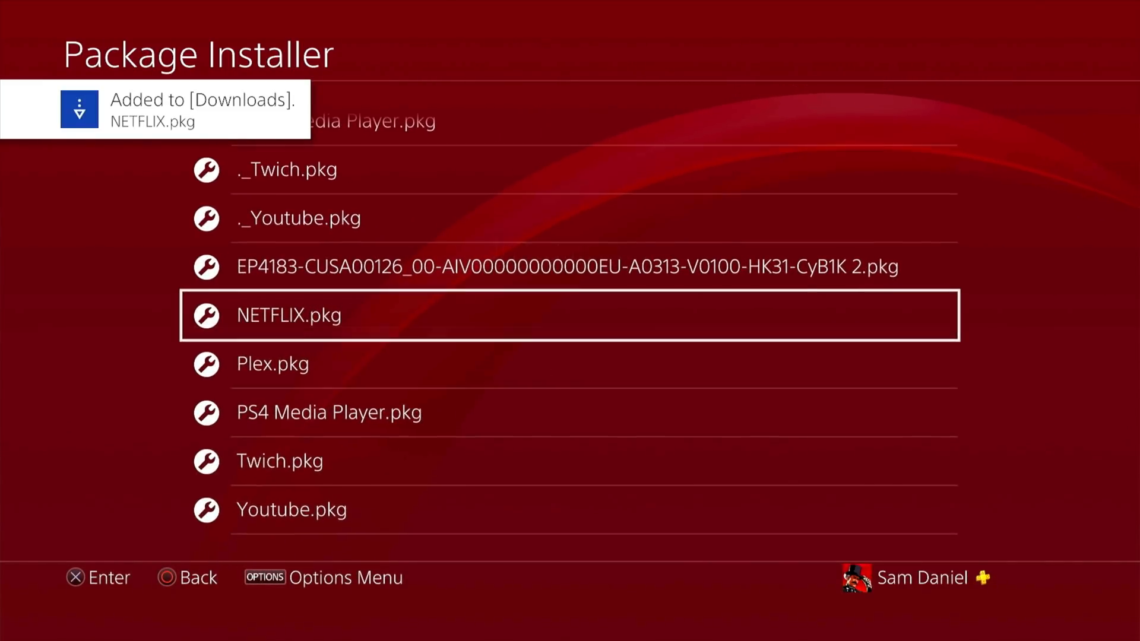
pyautogui.press('down')
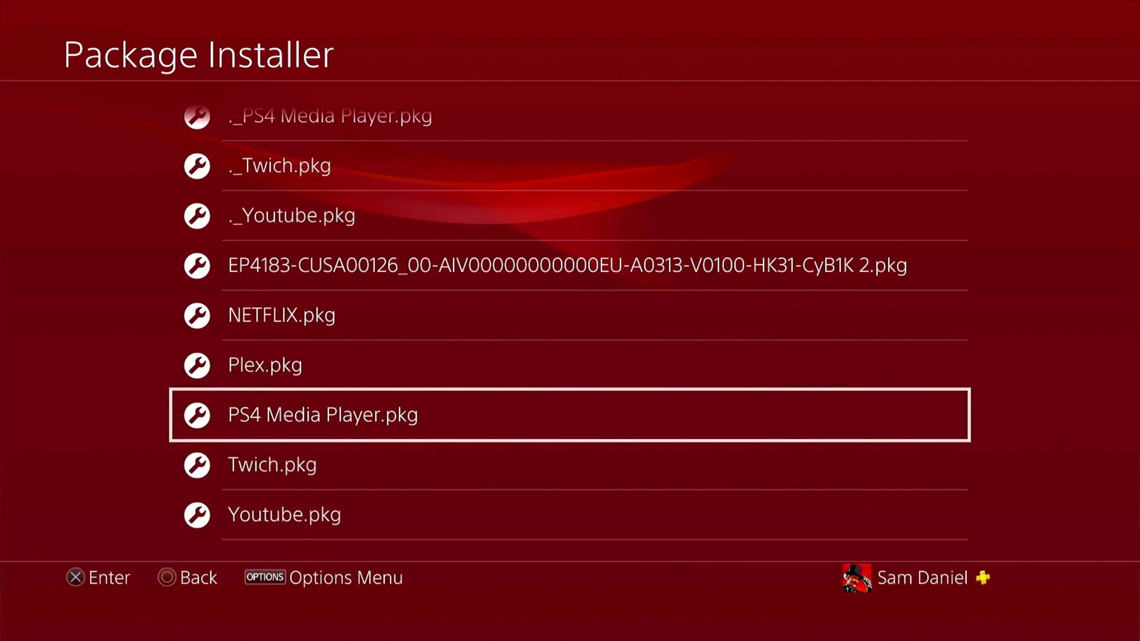
pyautogui.press('down')
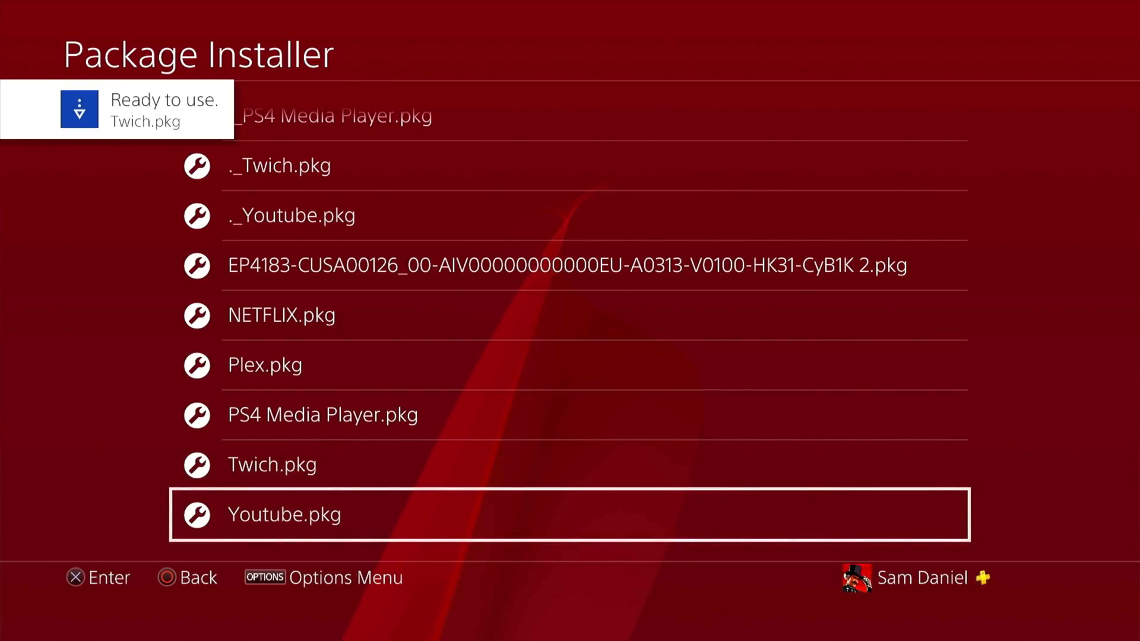
pyautogui.click(284, 514)
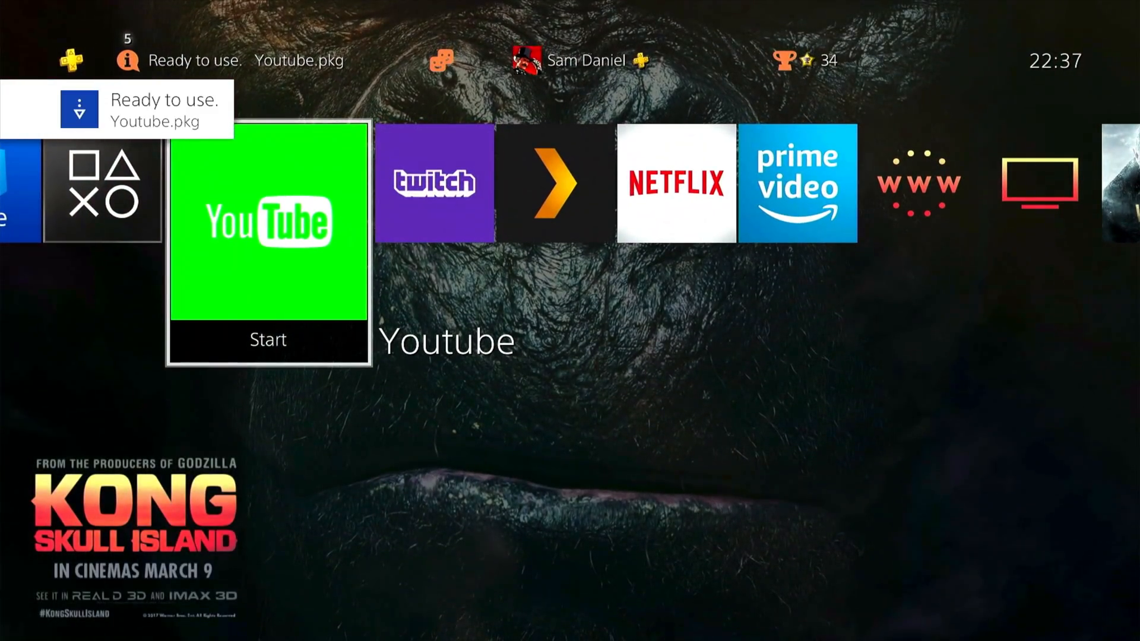
# Step: Scroll right past the YouTube, Twitch and Plex tiles to Prime Video
pyautogui.hscroll(3)
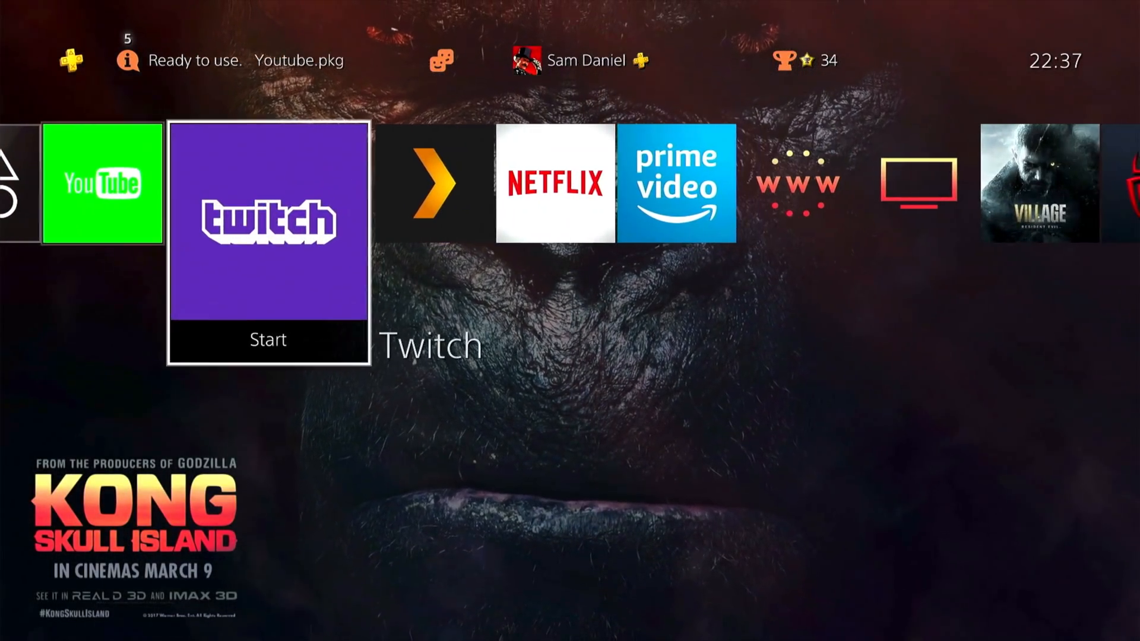
pyautogui.hscroll(3)
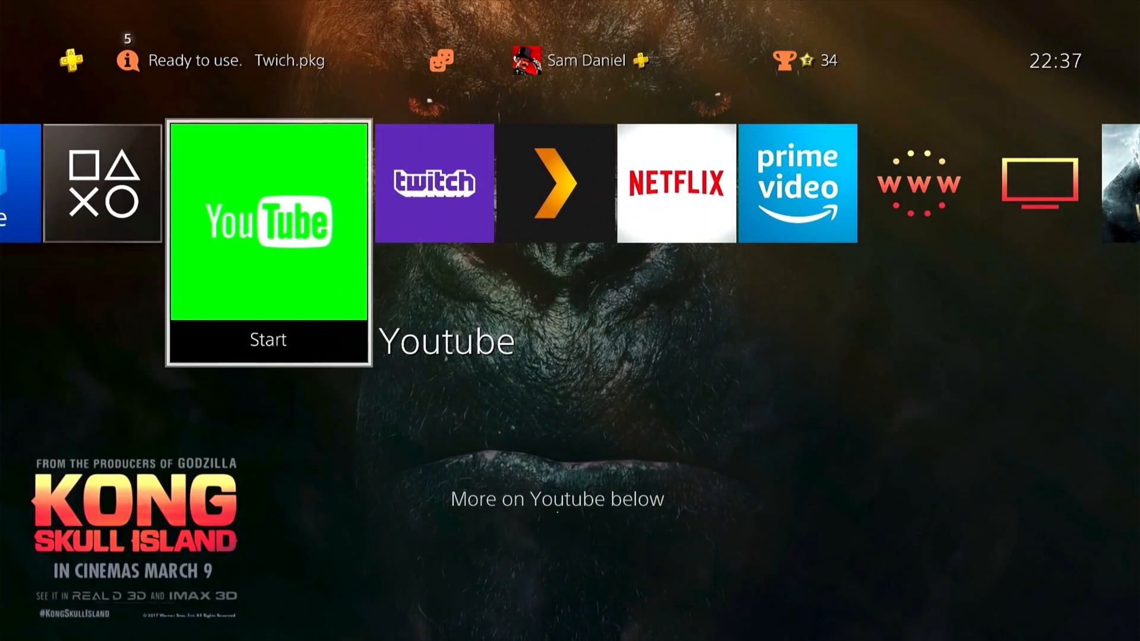
pyautogui.hscroll(3)
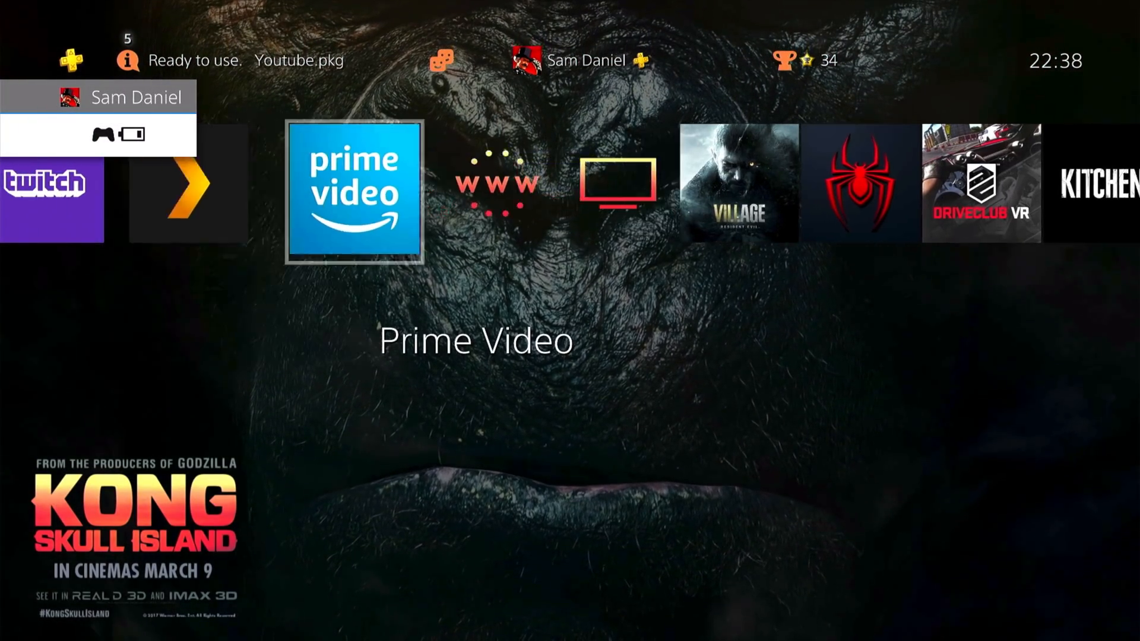
pyautogui.hscroll(-3)
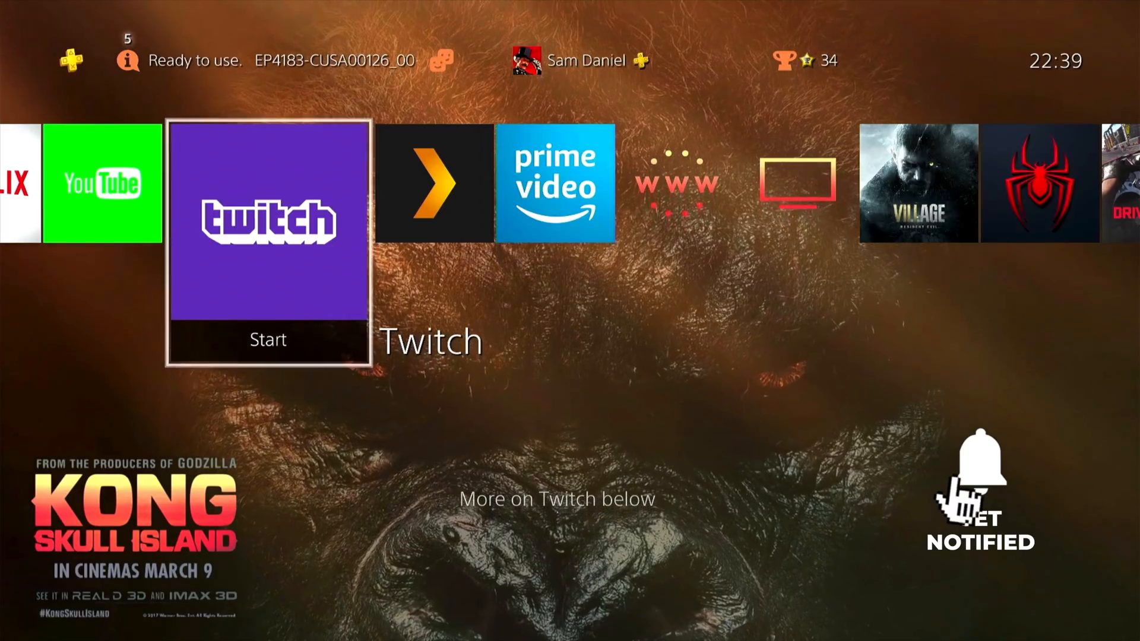
pyautogui.press('left')
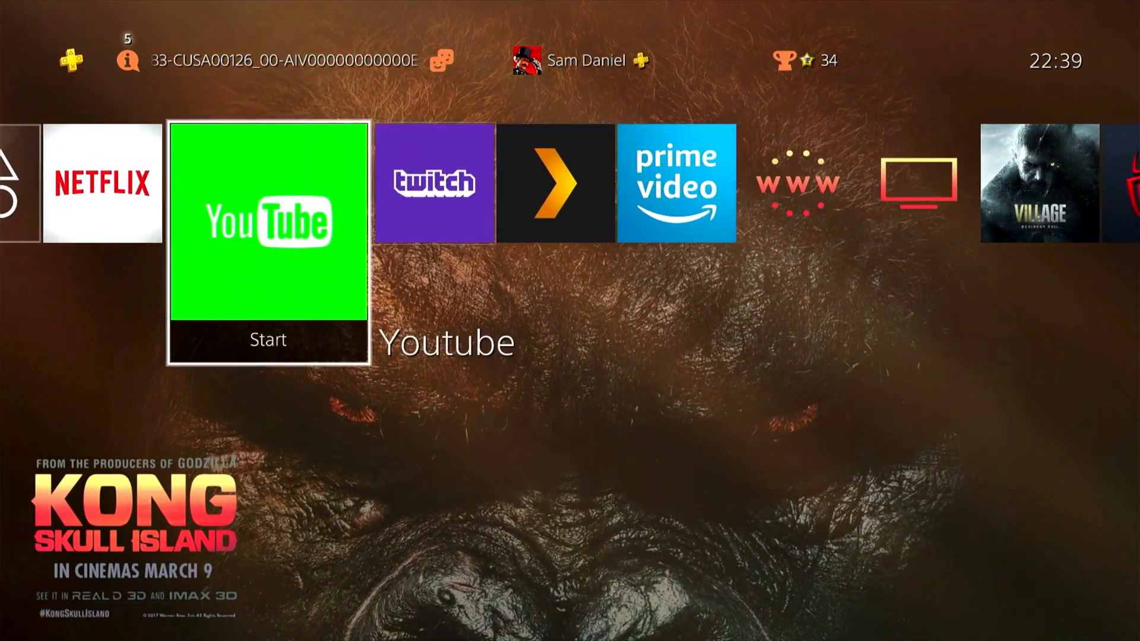